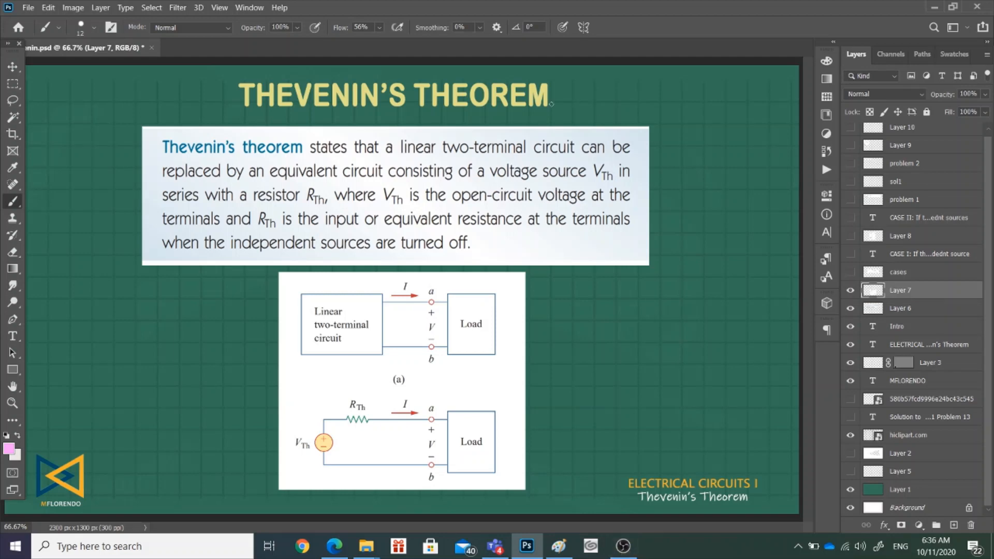
Underline the title and 'equivalent circuit' in pink, and write VTh right of the diagram
left_click_drag(555, 117, 584, 106)
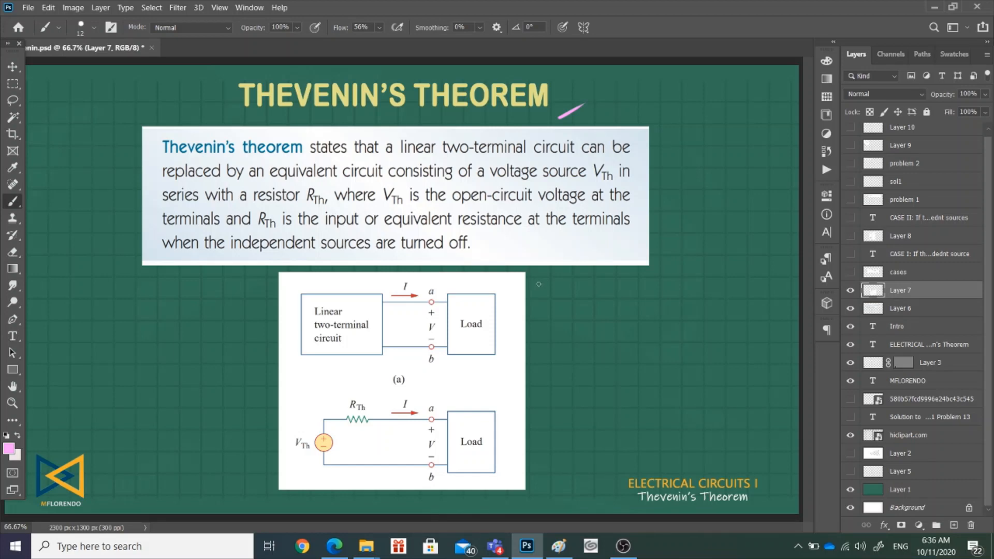
mouse_move(539, 279)
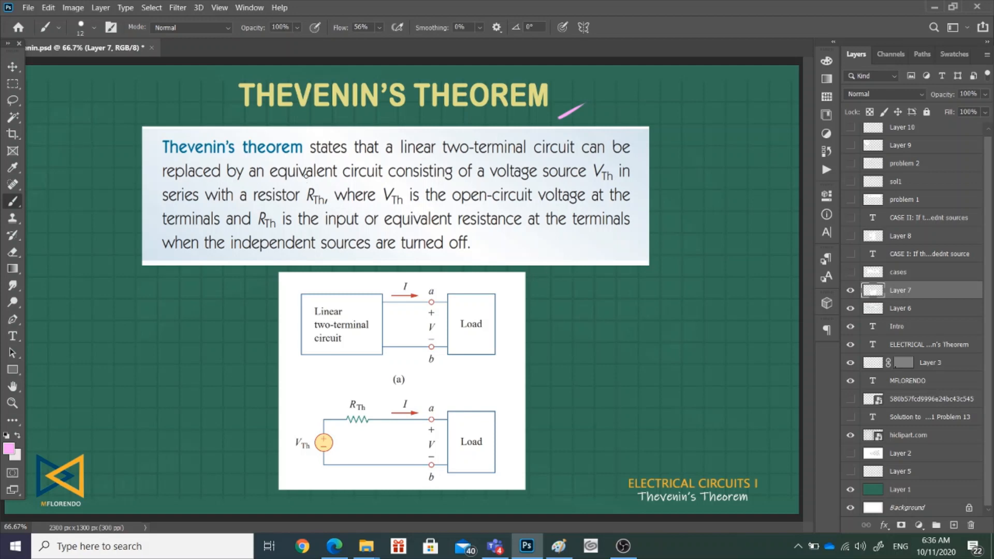
left_click_drag(304, 183, 355, 182)
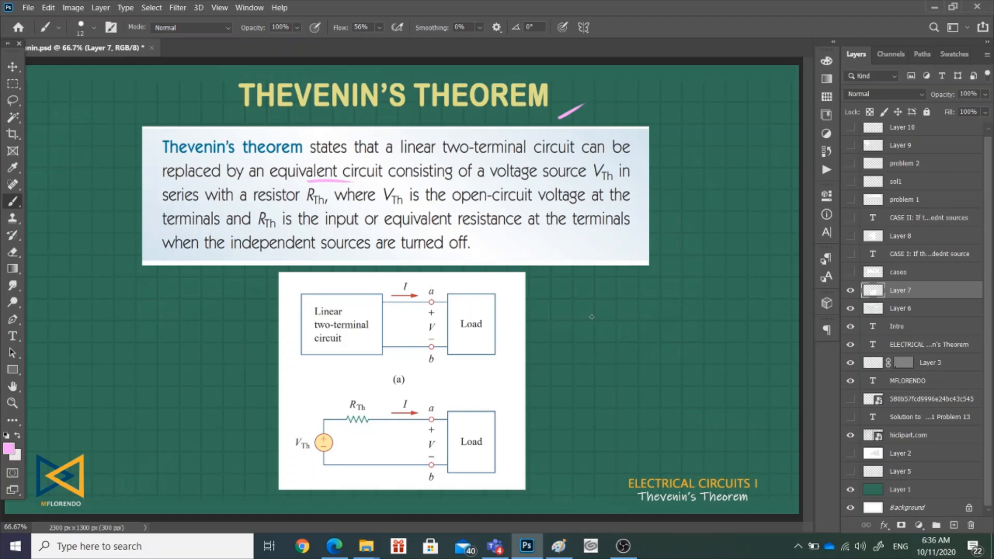
left_click_drag(586, 304, 615, 320)
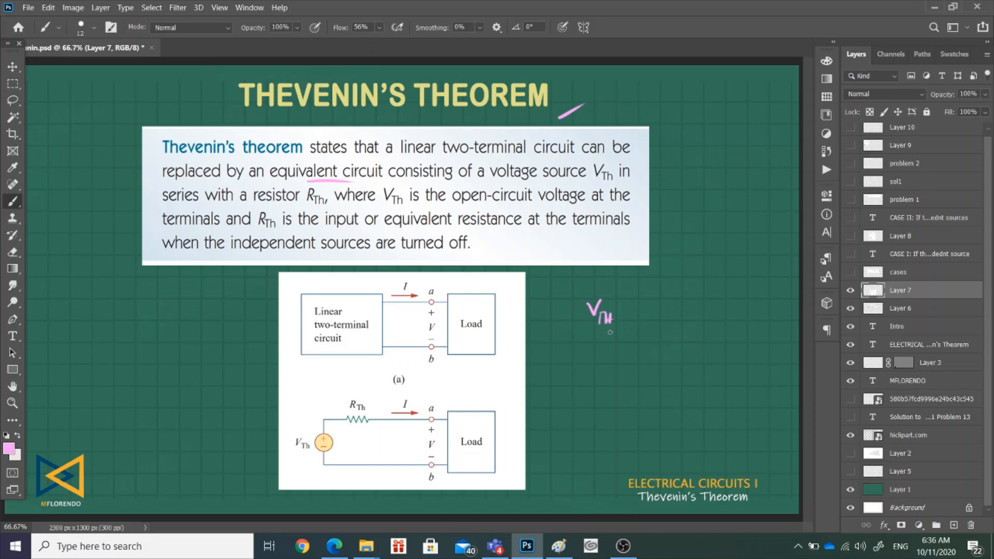
mouse_move(609, 333)
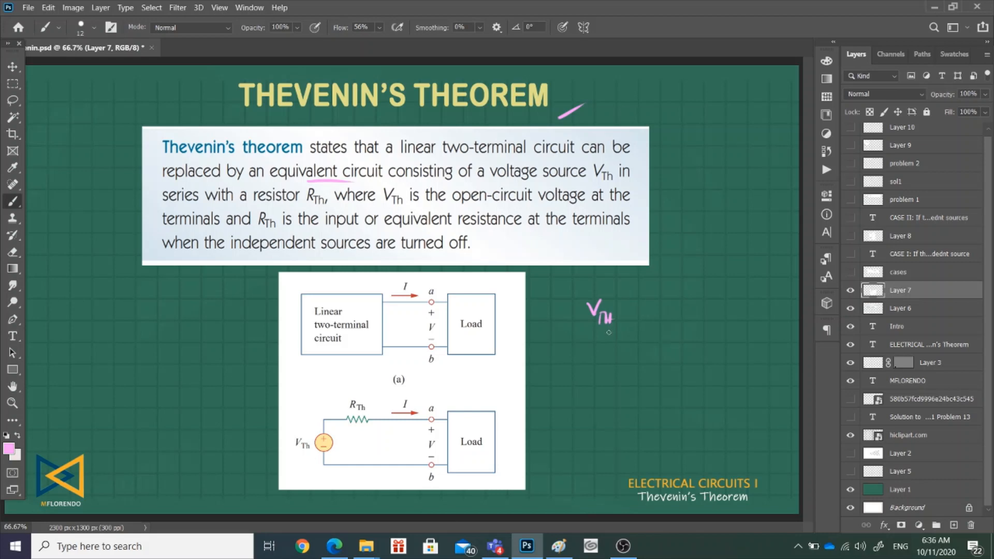
mouse_move(628, 317)
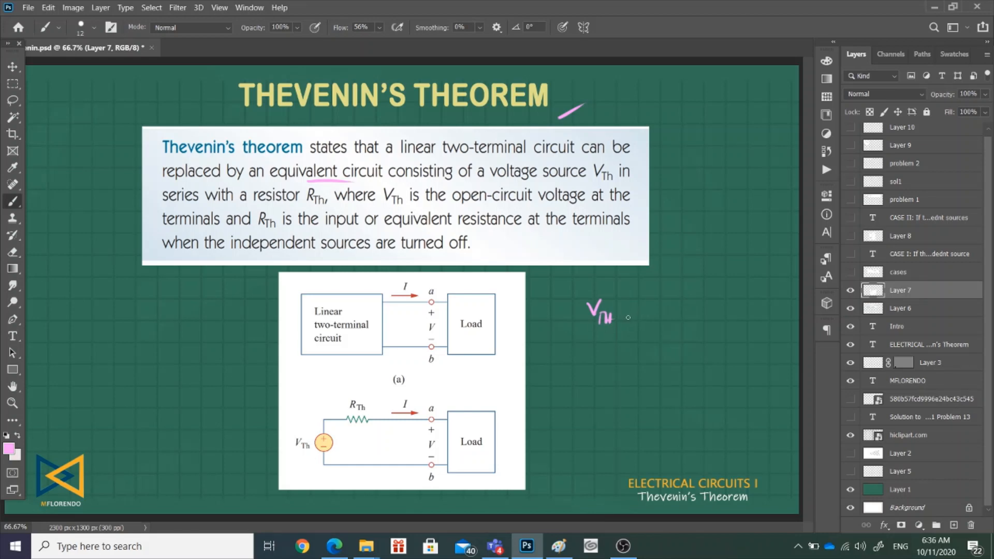
Write ', RTh' after the handwritten VTh and underline it
left_click_drag(631, 317, 685, 317)
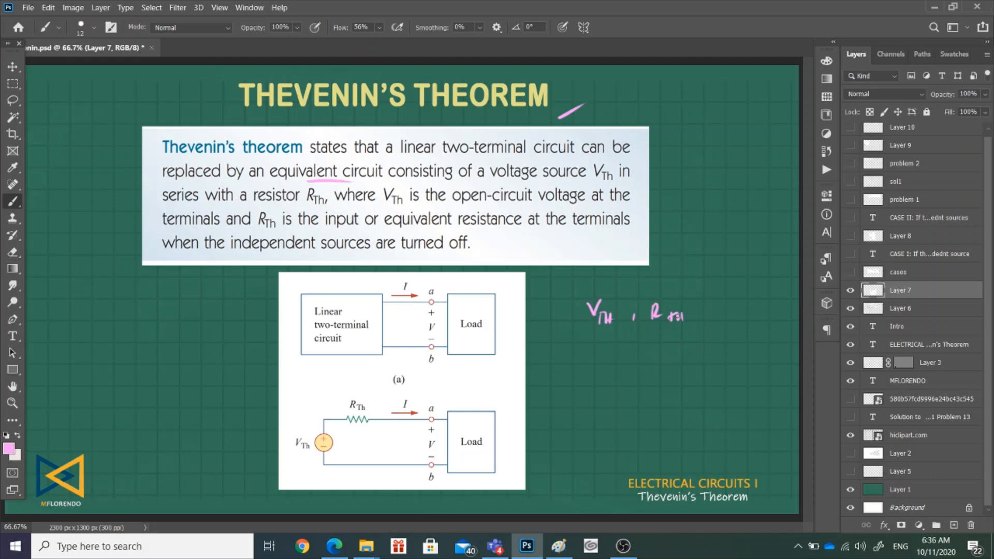
mouse_move(675, 317)
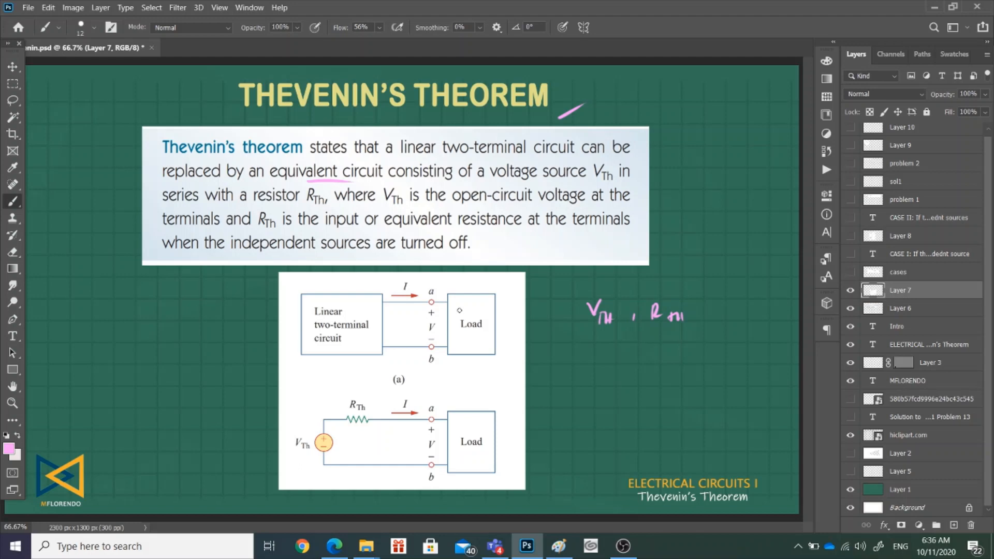
mouse_move(505, 309)
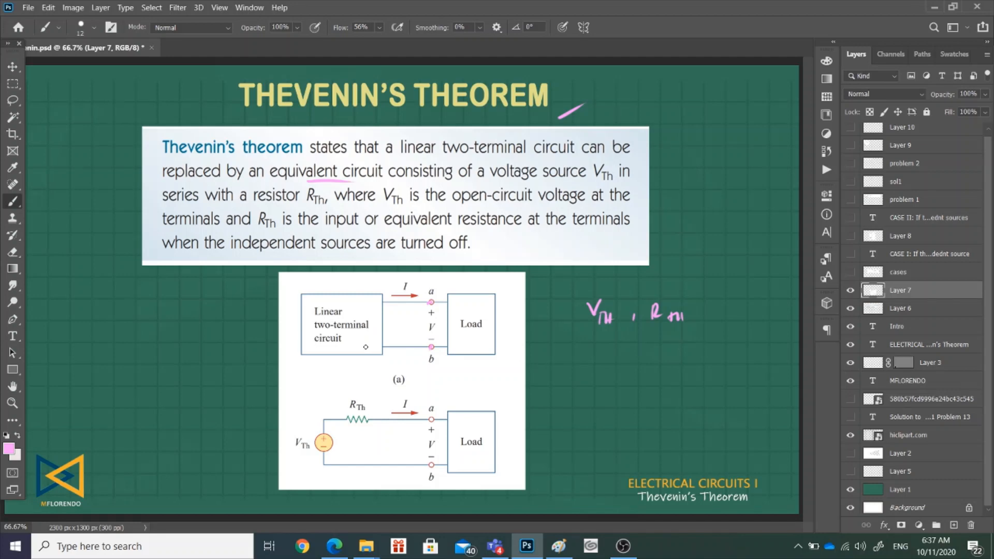
mouse_move(615, 341)
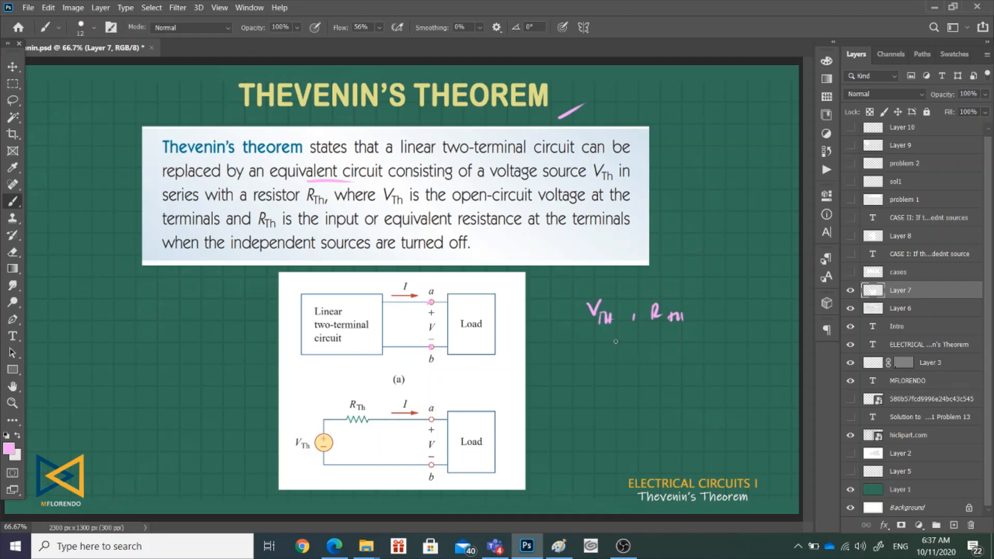
left_click_drag(656, 320, 689, 313)
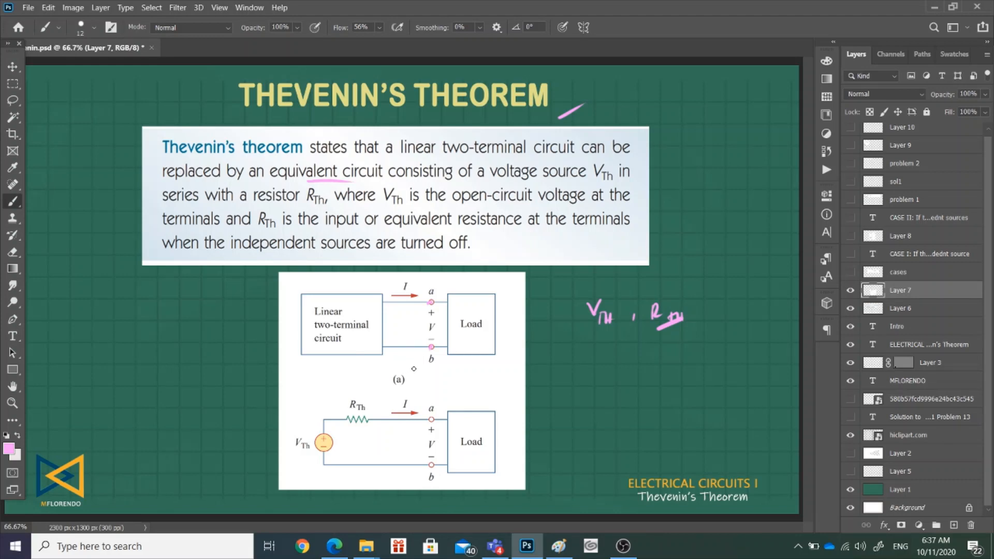
mouse_move(413, 368)
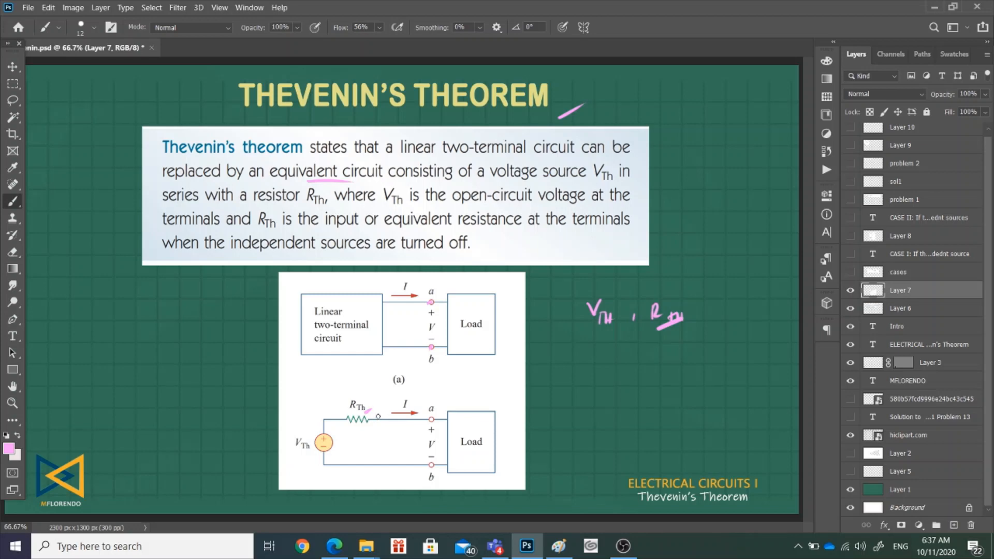
Mark the lower circuit's VTh source and write 'VTh = Voc' on the left
left_click_drag(322, 449, 303, 459)
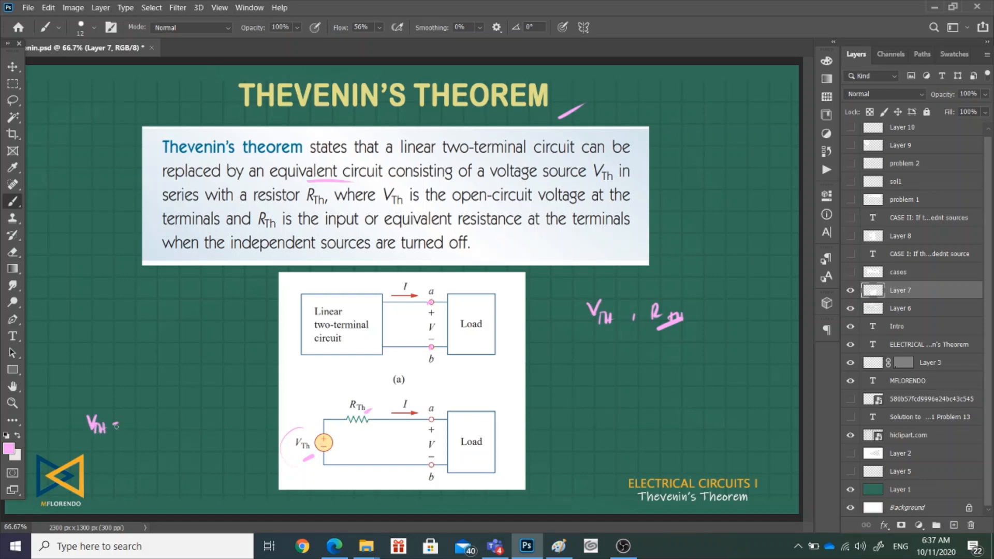
left_click_drag(112, 426, 149, 426)
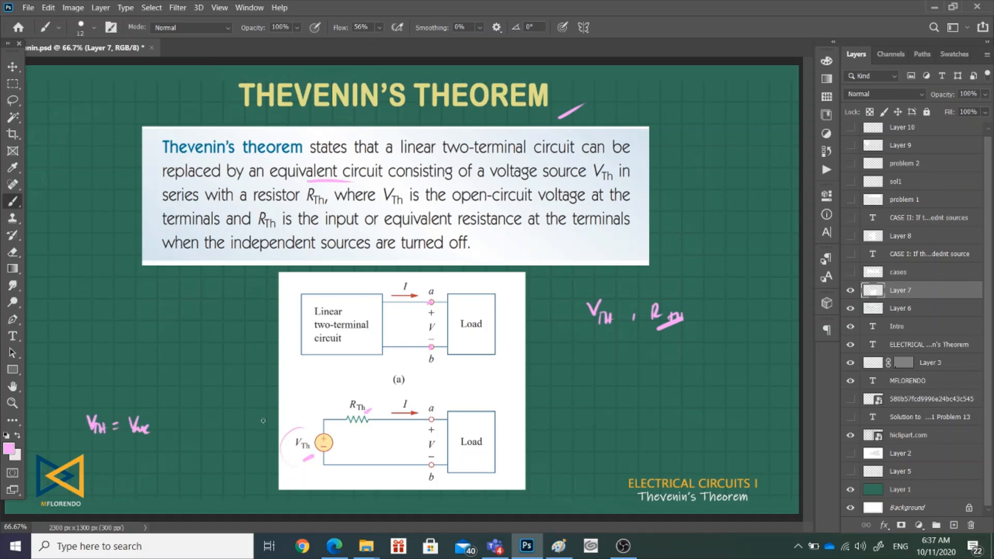
mouse_move(311, 408)
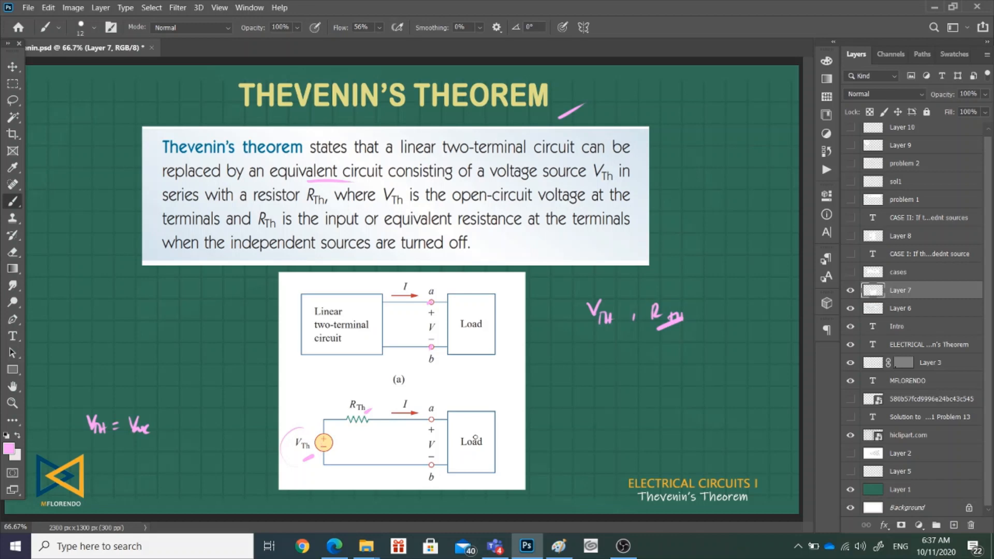
mouse_move(532, 420)
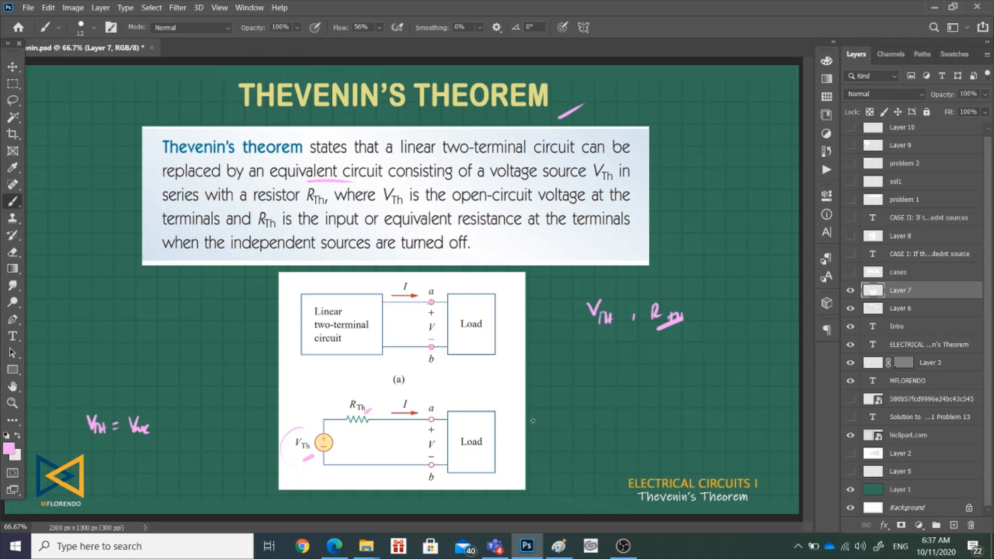
Handwrite 'Thevenin Circuit' in pink to the right of the lower diagram
left_click_drag(543, 421, 564, 421)
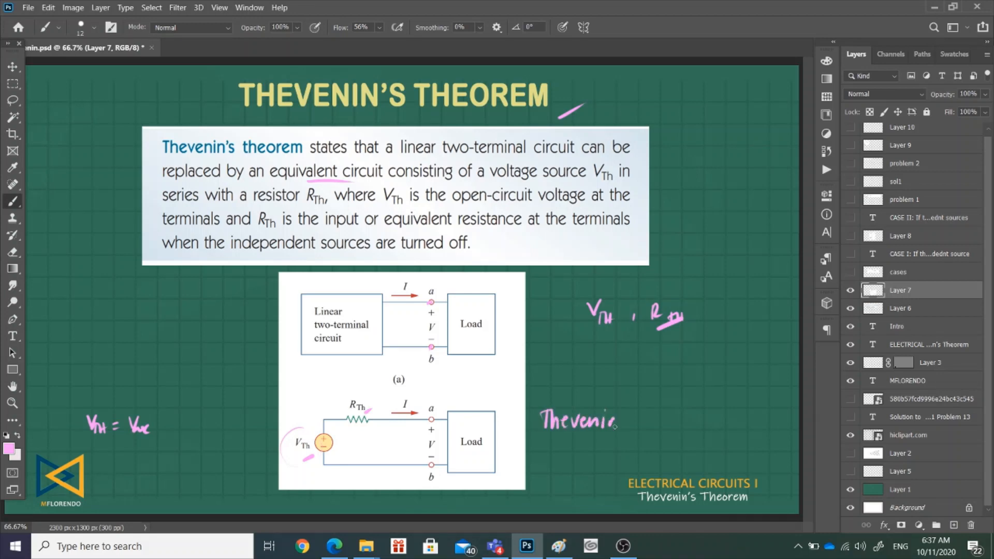
left_click_drag(624, 421, 676, 422)
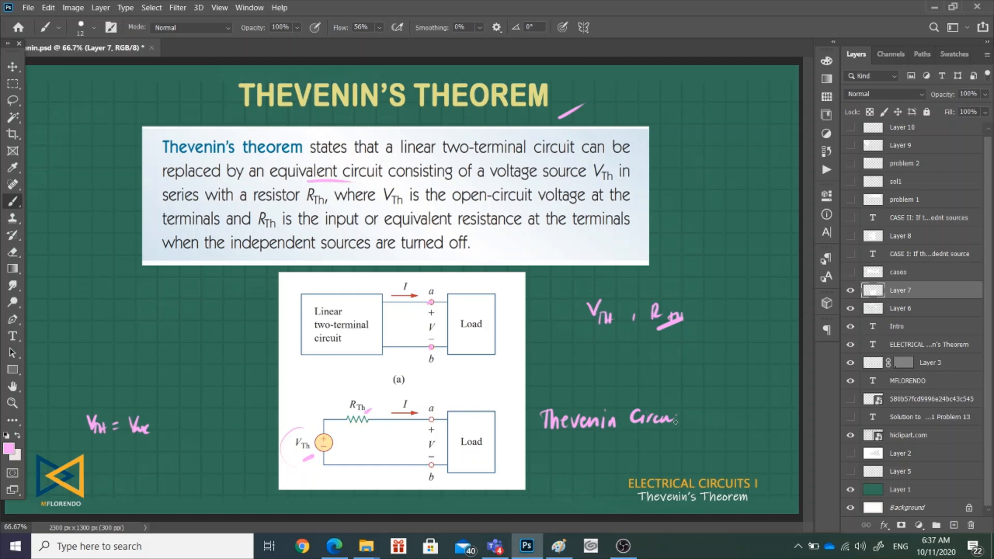
left_click_drag(679, 424, 695, 415)
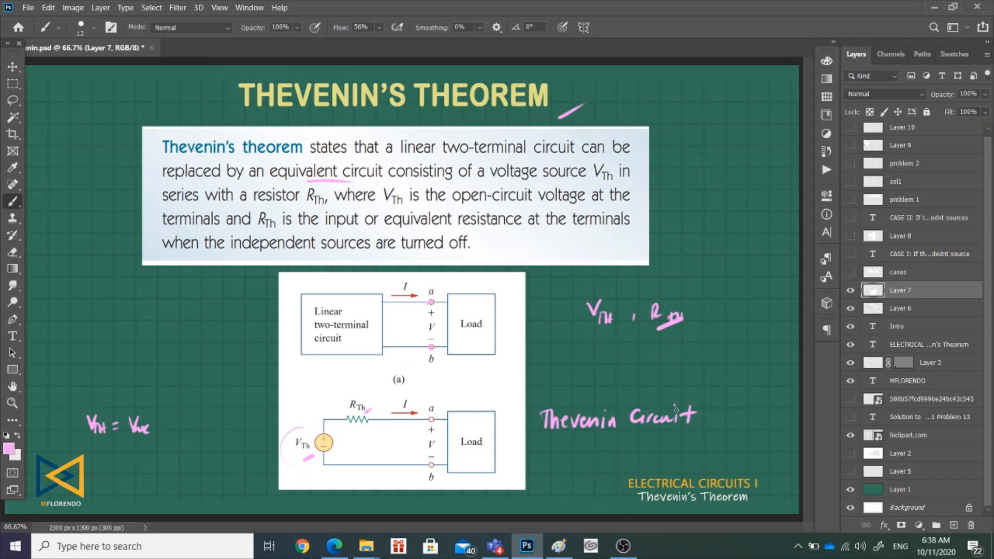
mouse_move(675, 411)
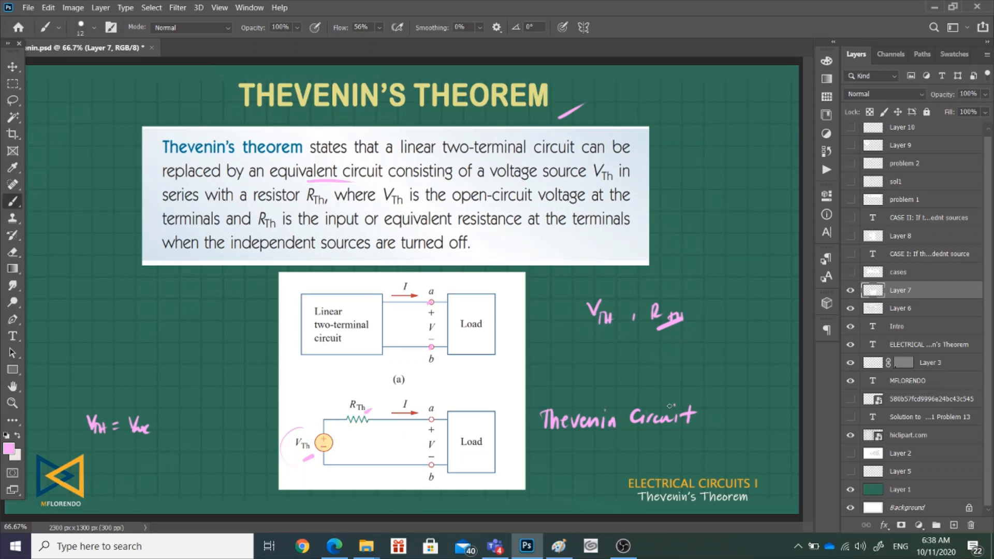
mouse_move(670, 407)
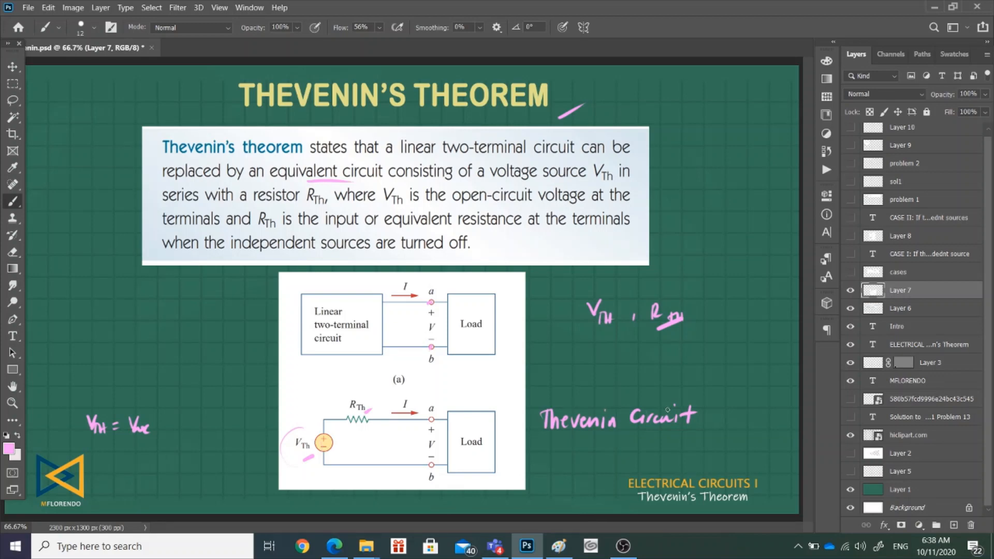
mouse_move(667, 410)
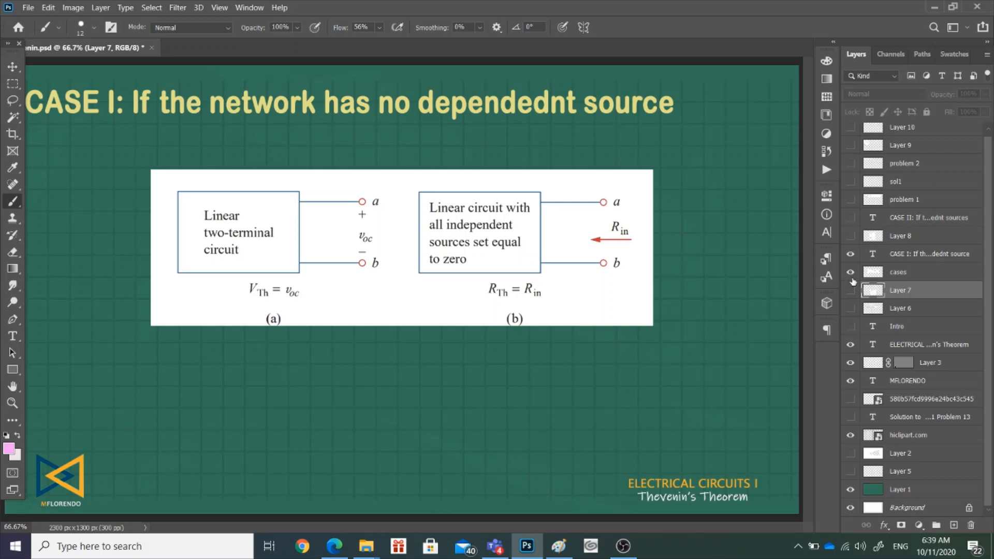
mouse_move(854, 286)
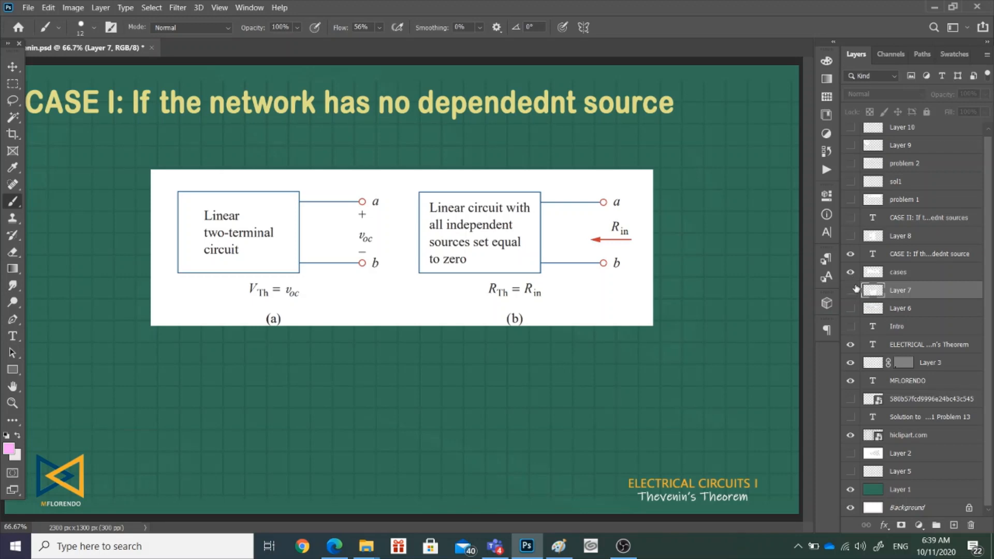
mouse_move(855, 289)
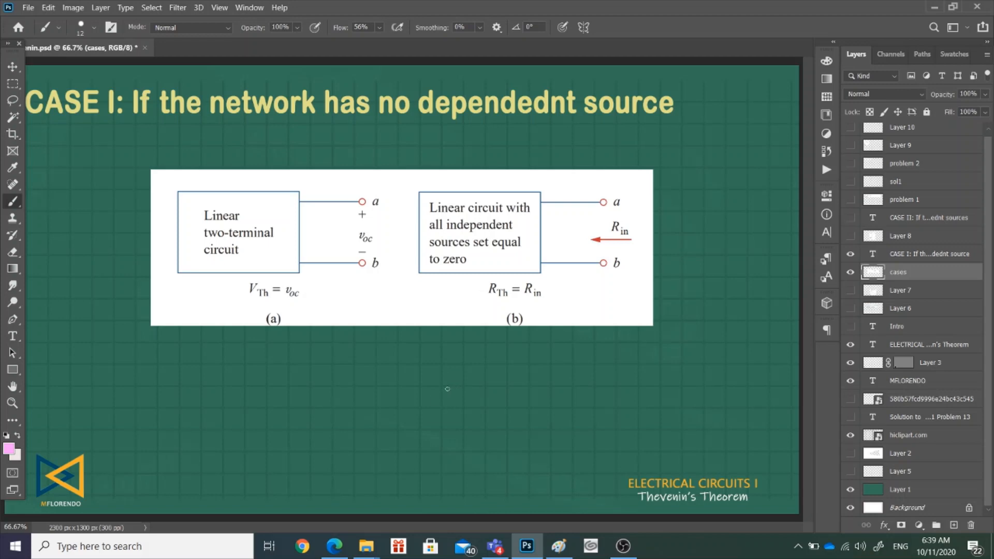
mouse_move(425, 470)
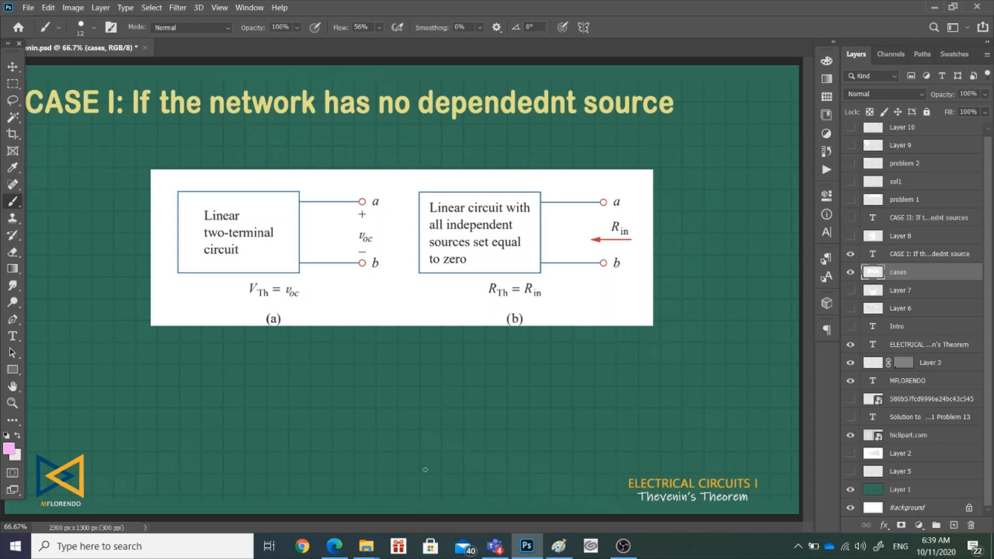
mouse_move(336, 362)
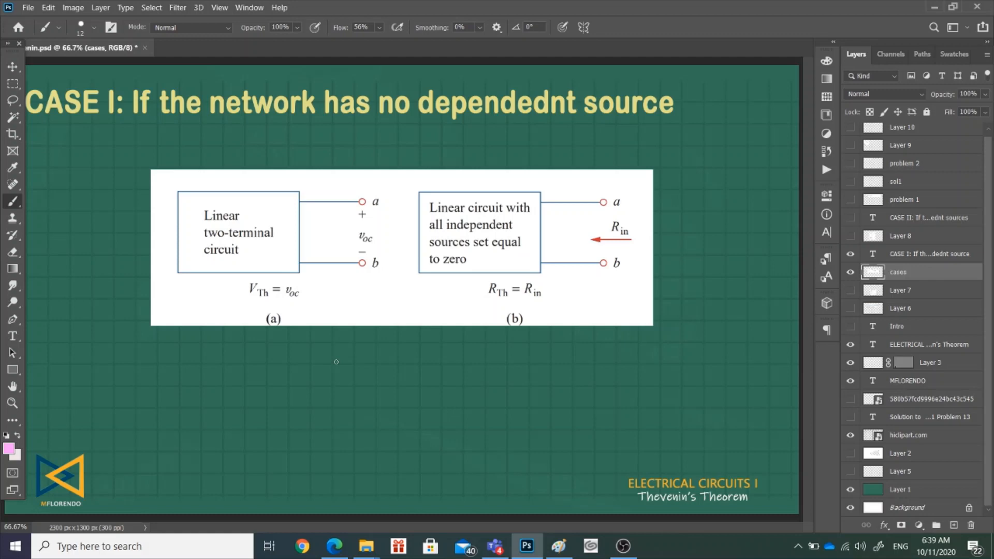
mouse_move(252, 366)
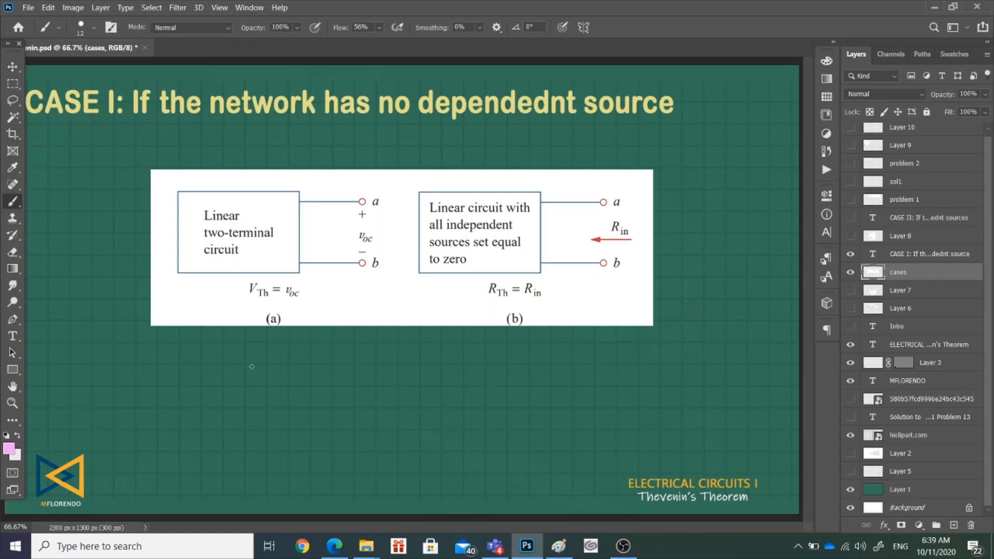
mouse_move(226, 368)
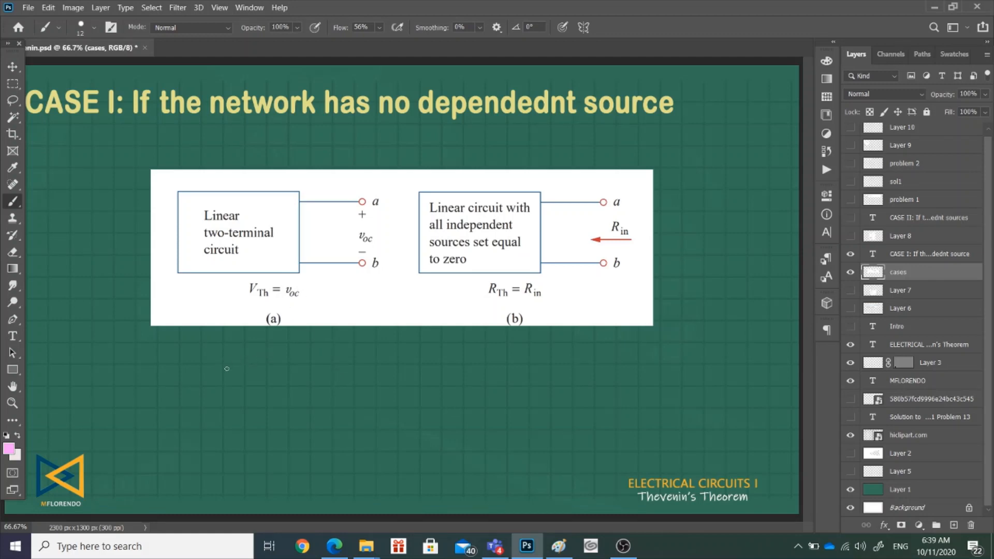
Write RTH and VTH under figure (a) and sketch the equivalent with RTH, RL, terminals a, b
left_click_drag(223, 364, 257, 396)
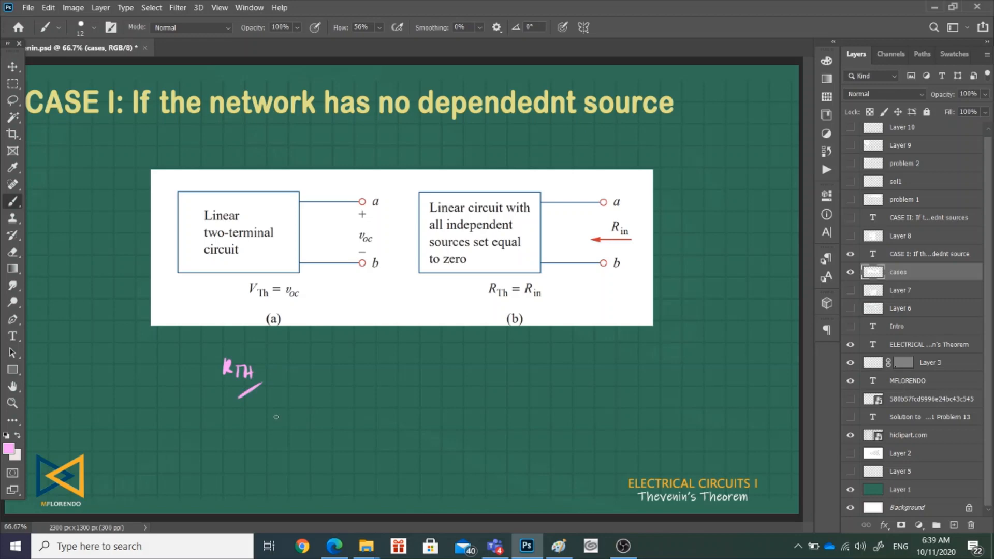
mouse_move(271, 404)
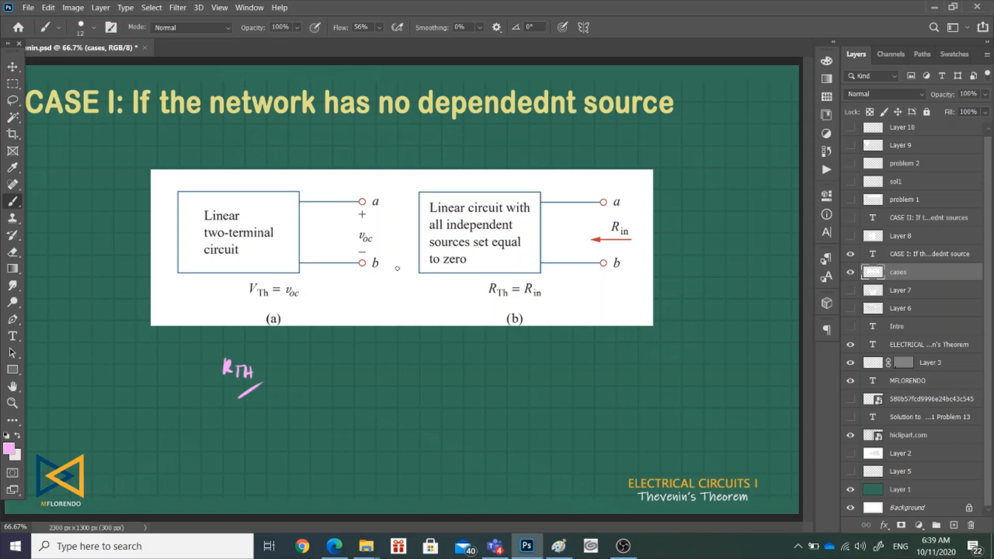
mouse_move(309, 349)
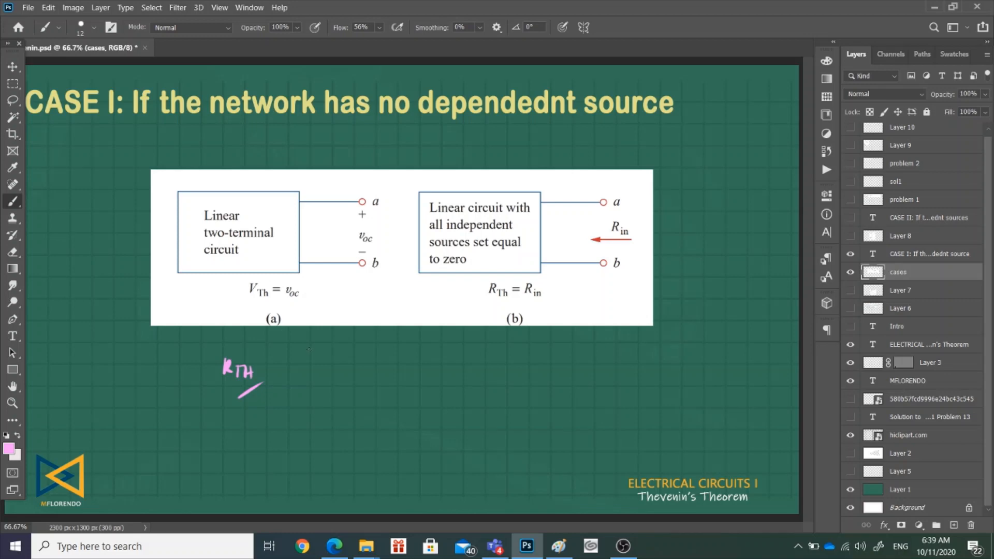
left_click_drag(310, 368, 339, 393)
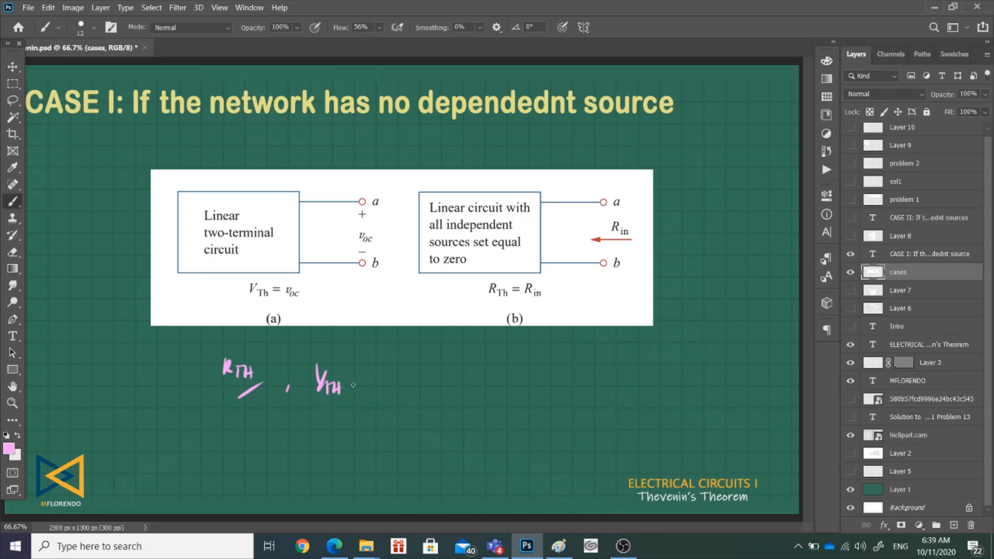
mouse_move(352, 386)
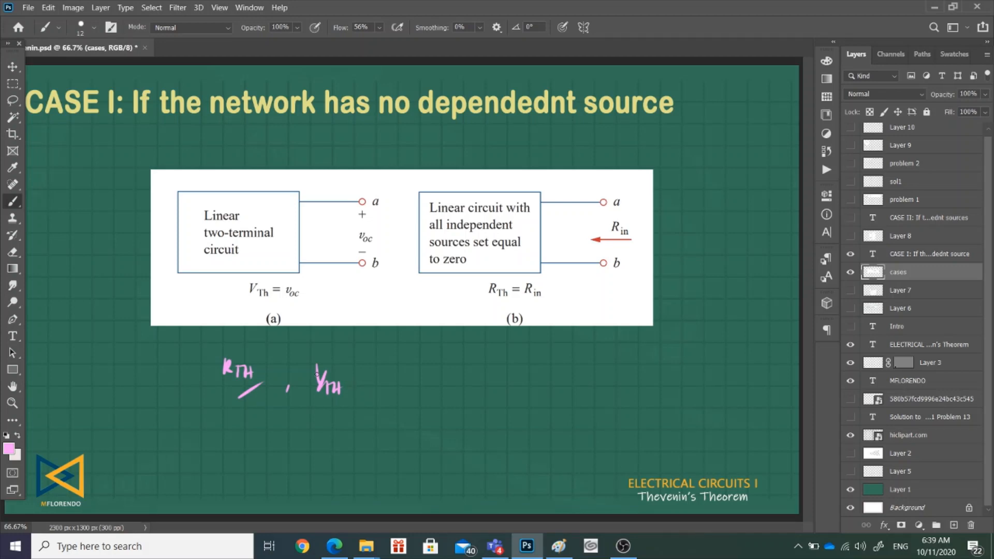
mouse_move(437, 351)
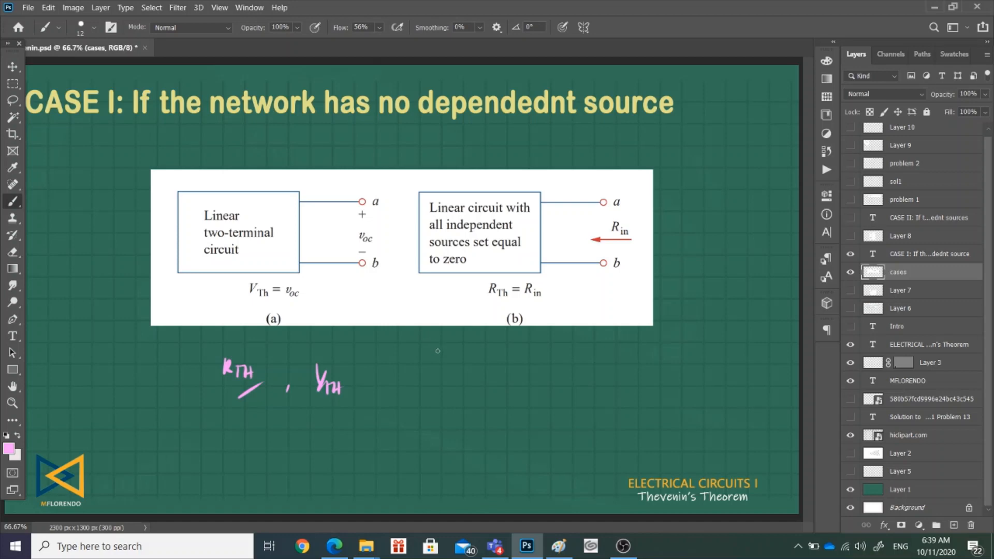
mouse_move(501, 332)
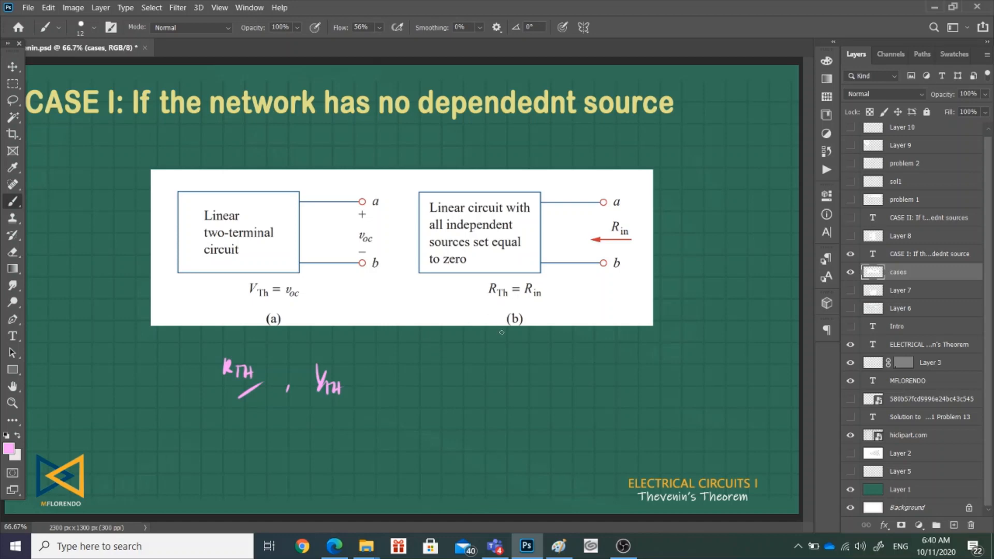
mouse_move(469, 331)
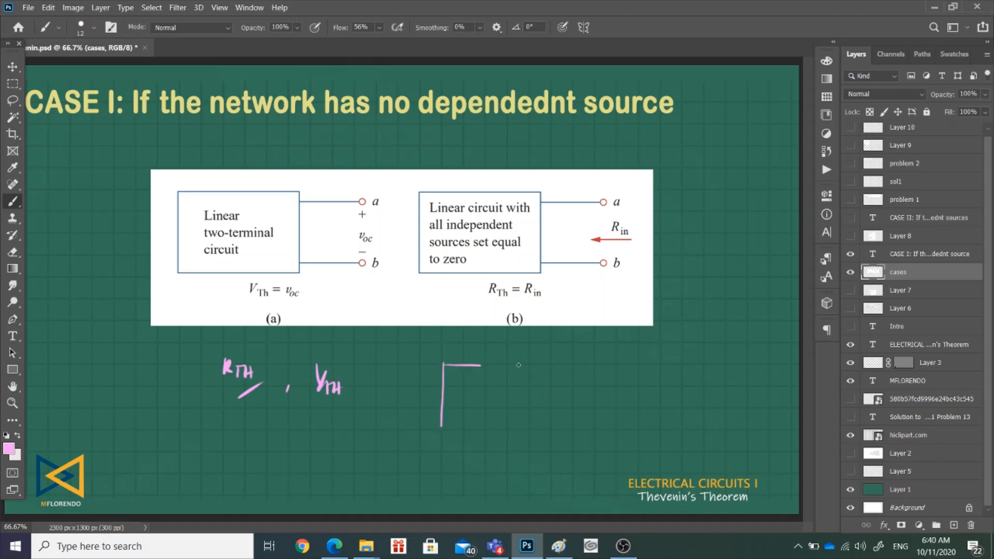
left_click_drag(438, 365, 568, 419)
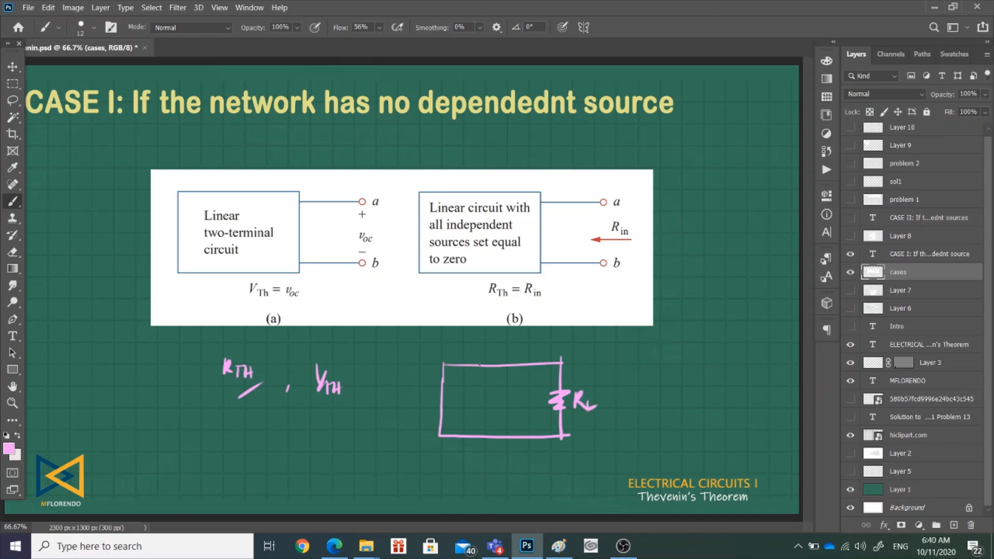
left_click_drag(475, 365, 514, 364)
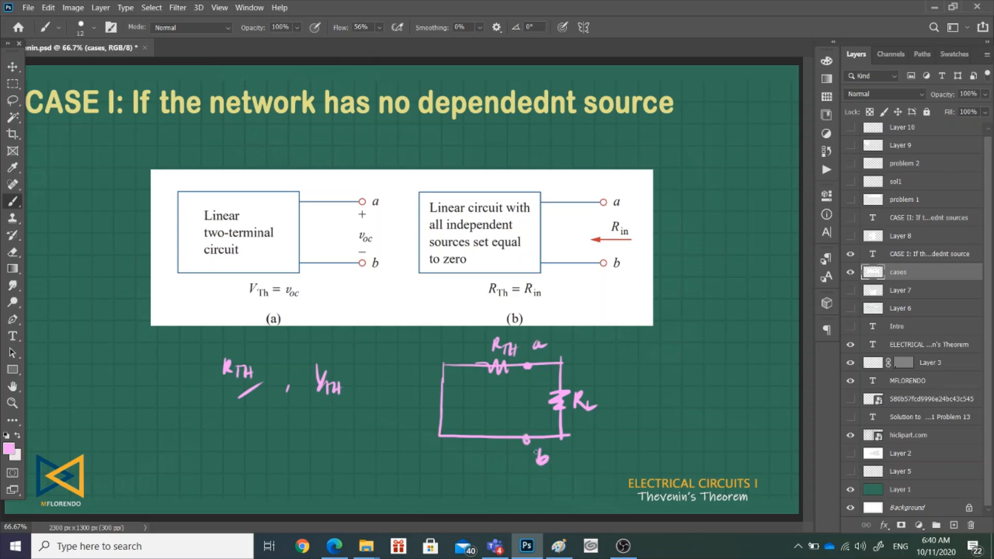
mouse_move(542, 341)
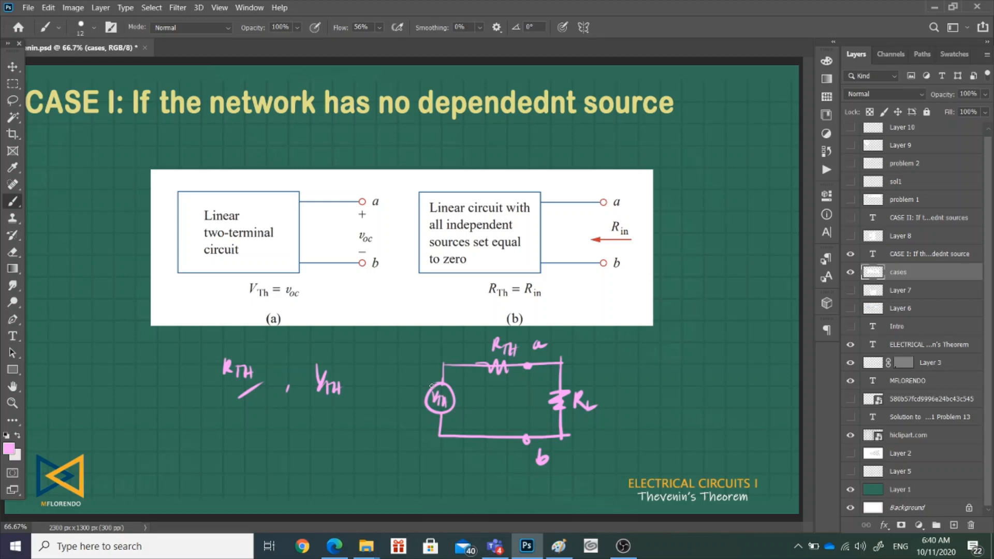
mouse_move(265, 343)
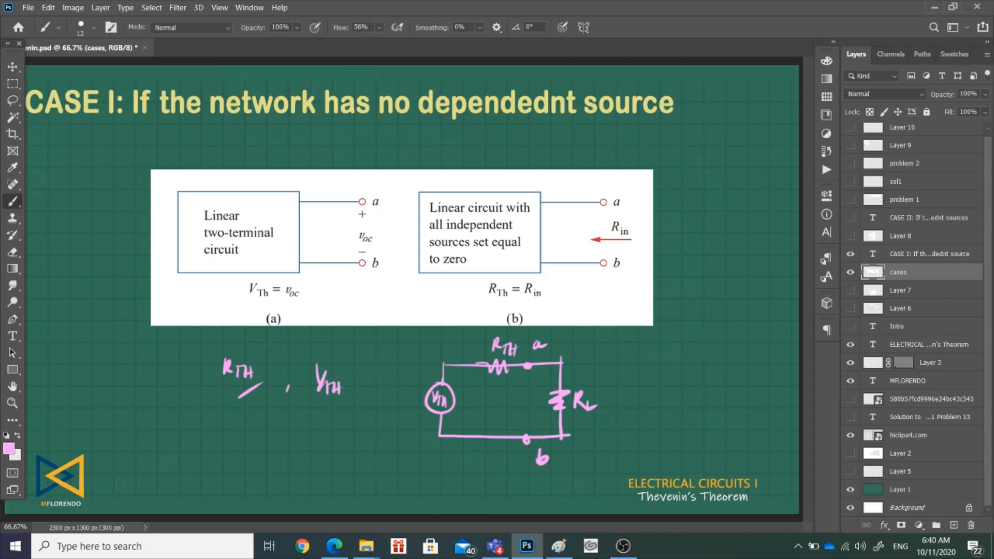
mouse_move(262, 419)
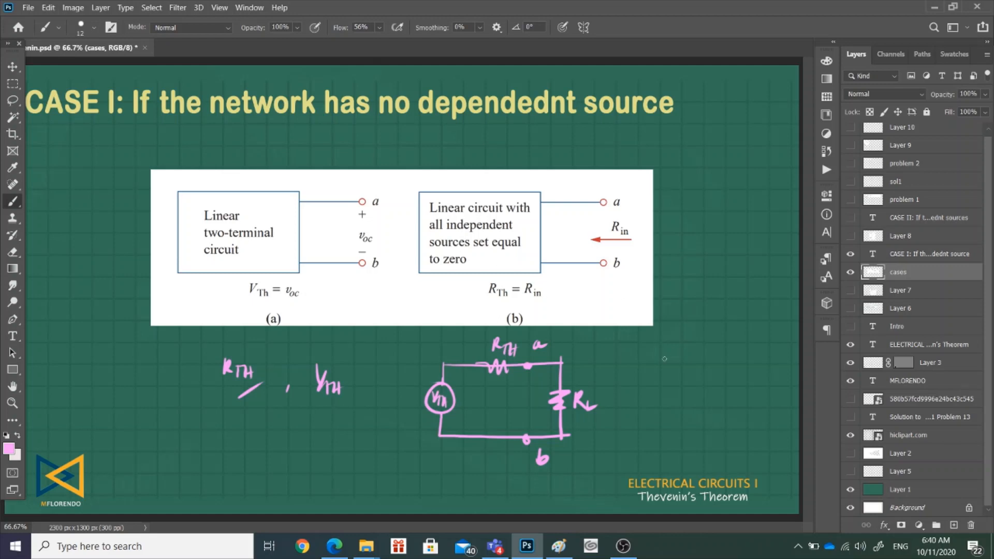
Write 'Voc = VTH' right of the sketch, mark polarity below RL, and switch to orange
left_click_drag(656, 355, 692, 368)
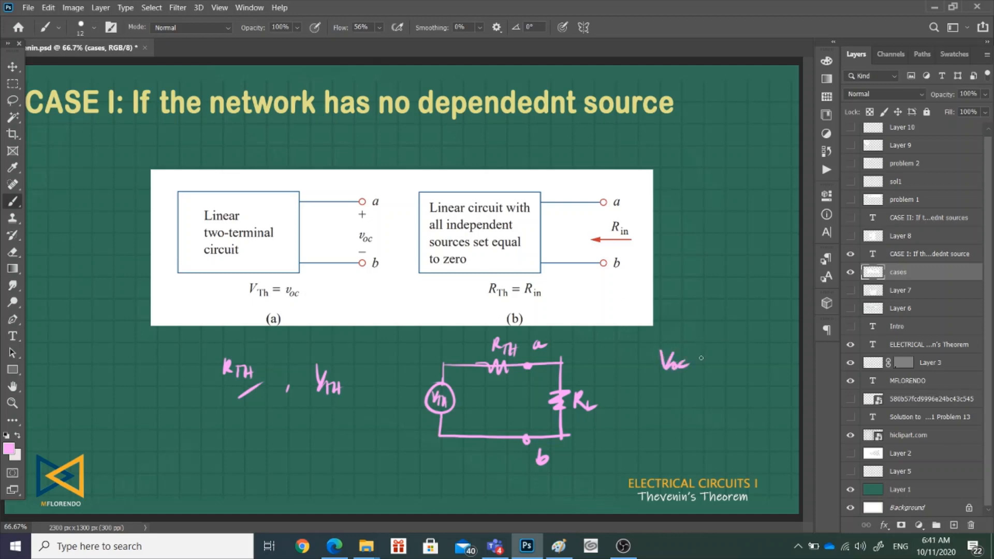
left_click_drag(698, 364, 751, 368)
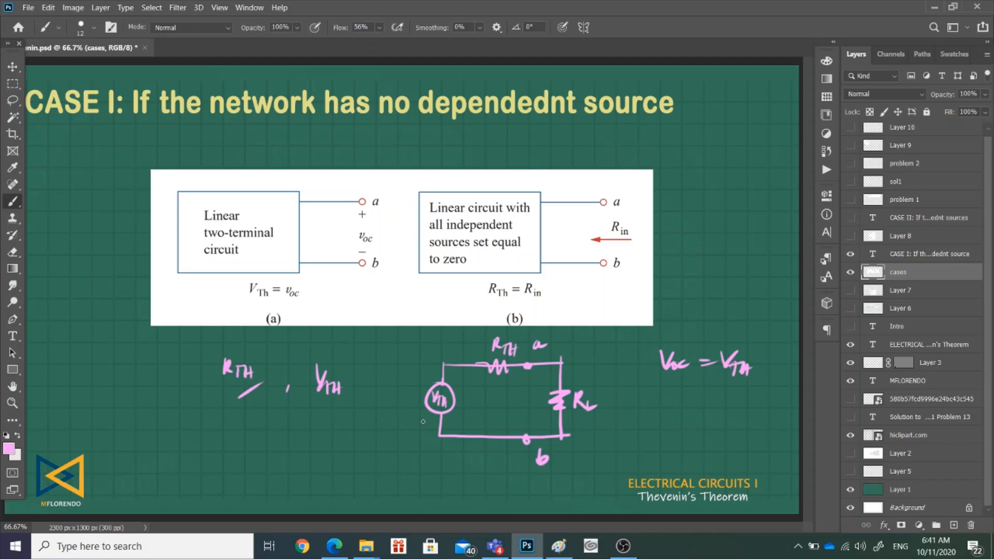
mouse_move(528, 353)
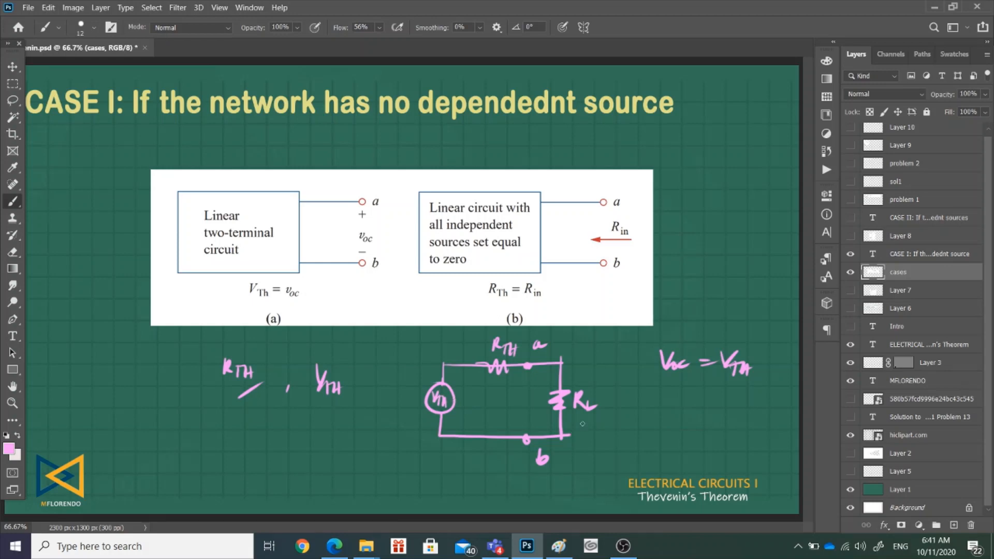
left_click_drag(580, 424, 596, 420)
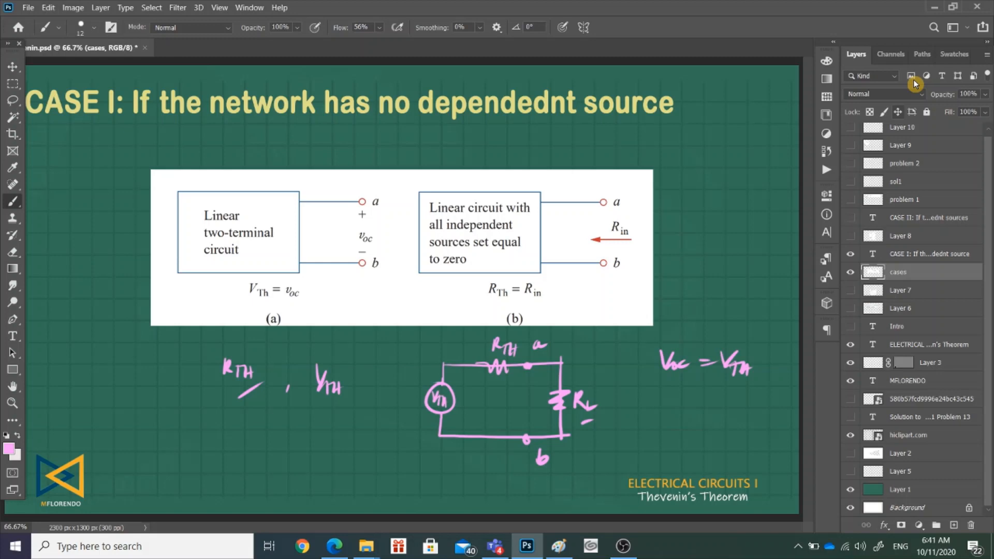
left_click(954, 54)
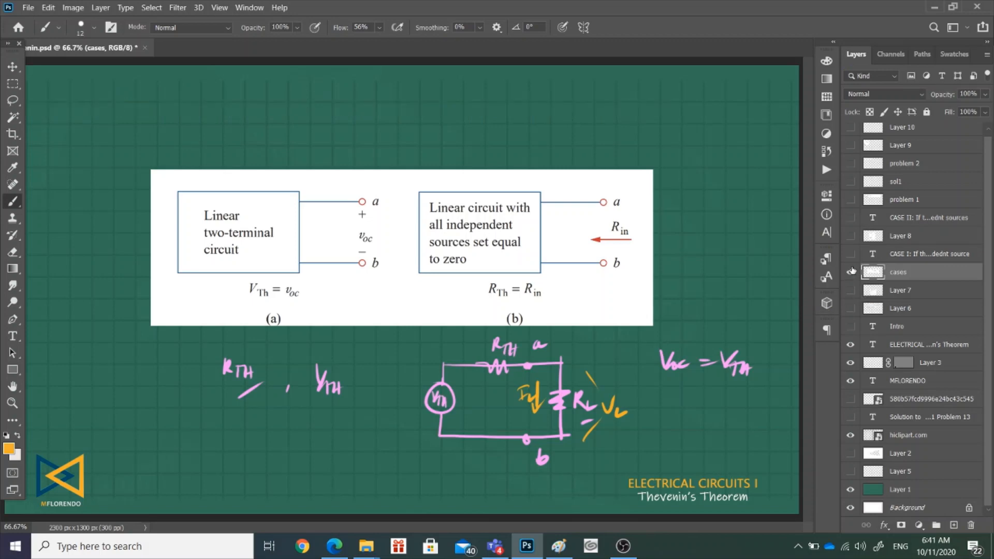
Hide the Case I content, select Layer 8 and pick a swatch for the Case II ticks
left_click(851, 272)
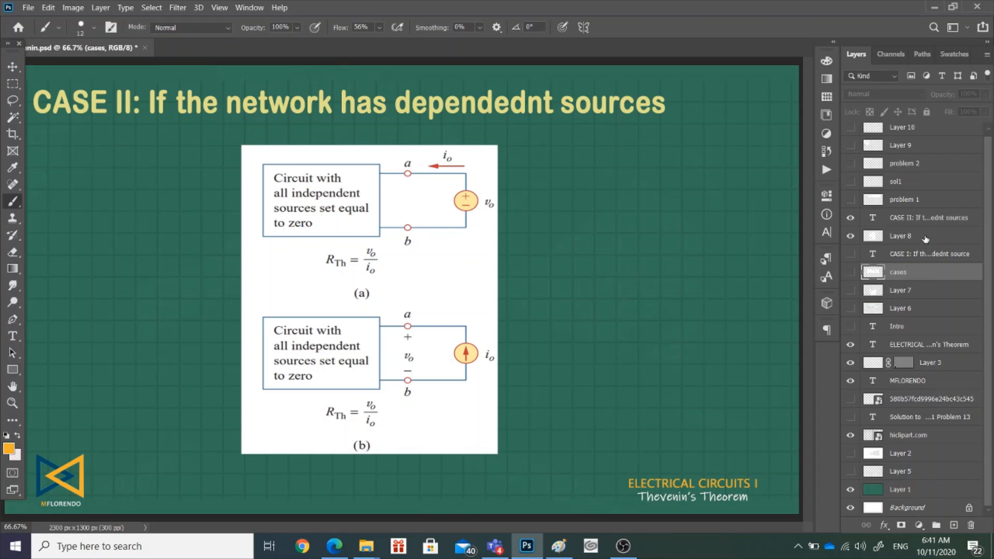
left_click(900, 236)
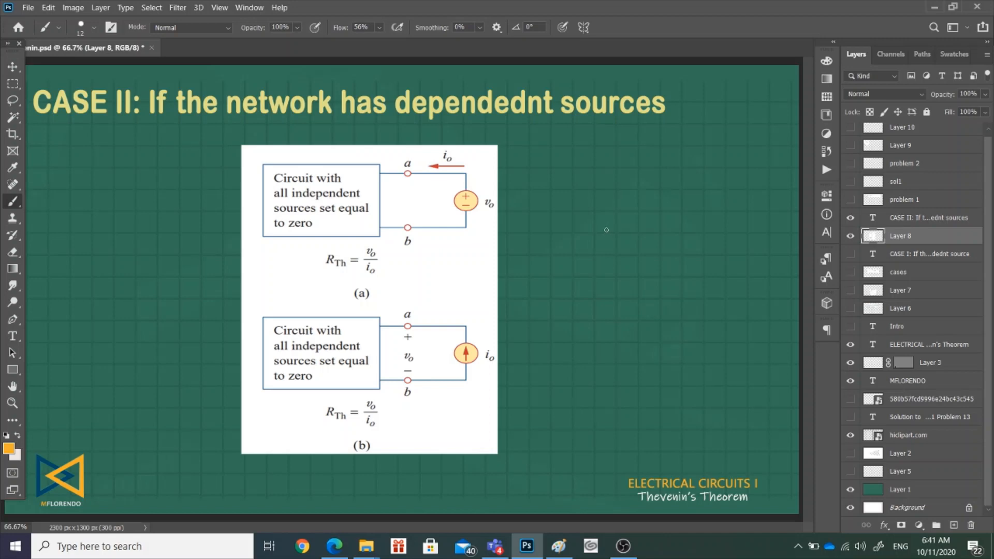
mouse_move(562, 285)
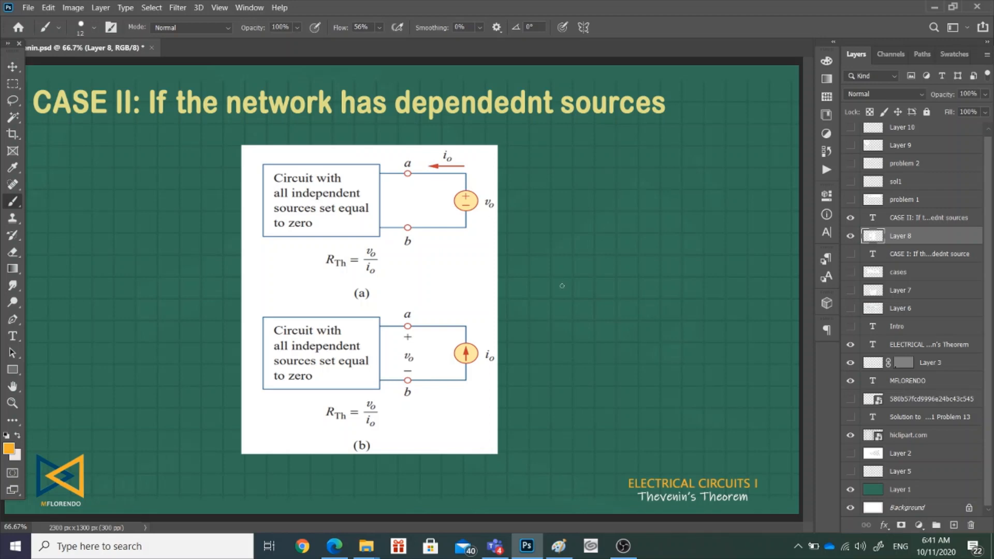
mouse_move(540, 205)
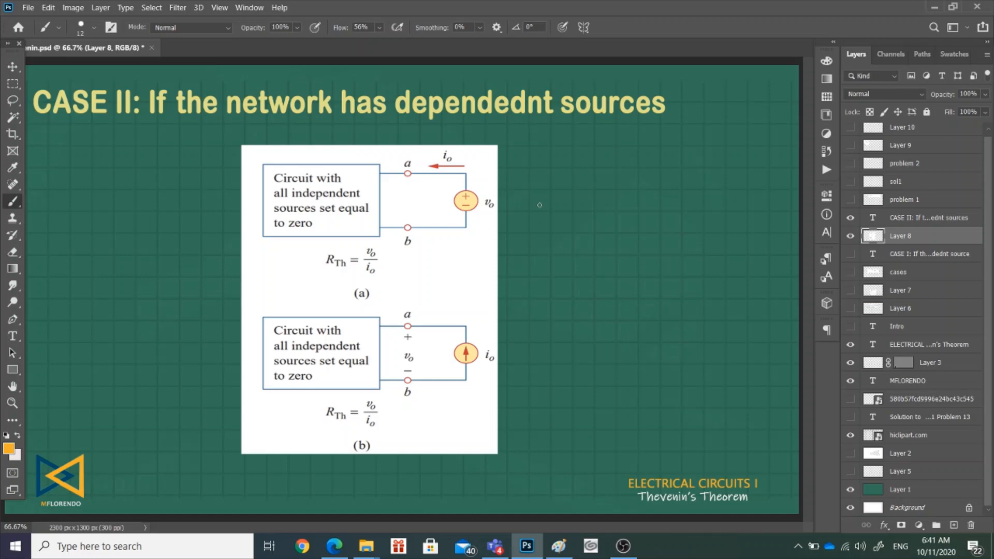
mouse_move(556, 220)
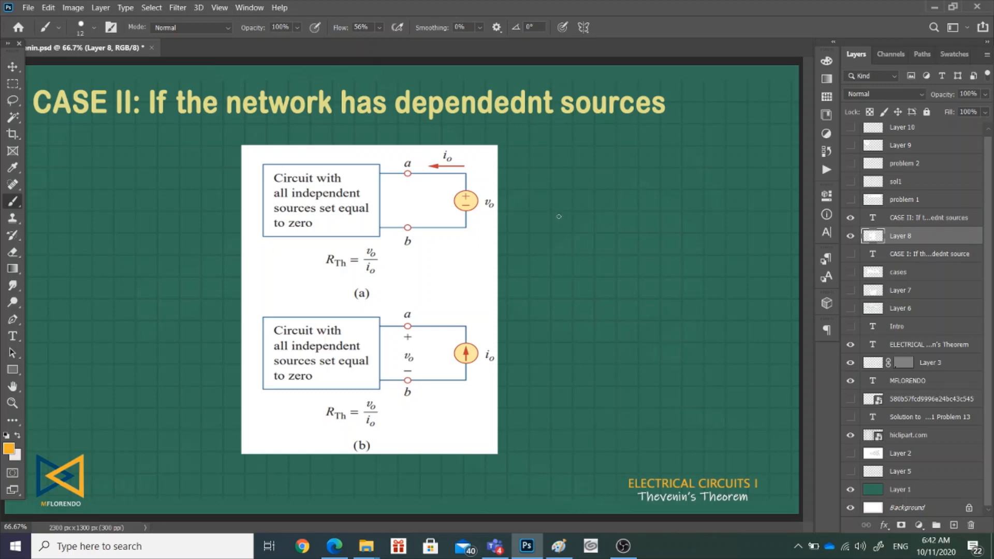
mouse_move(558, 216)
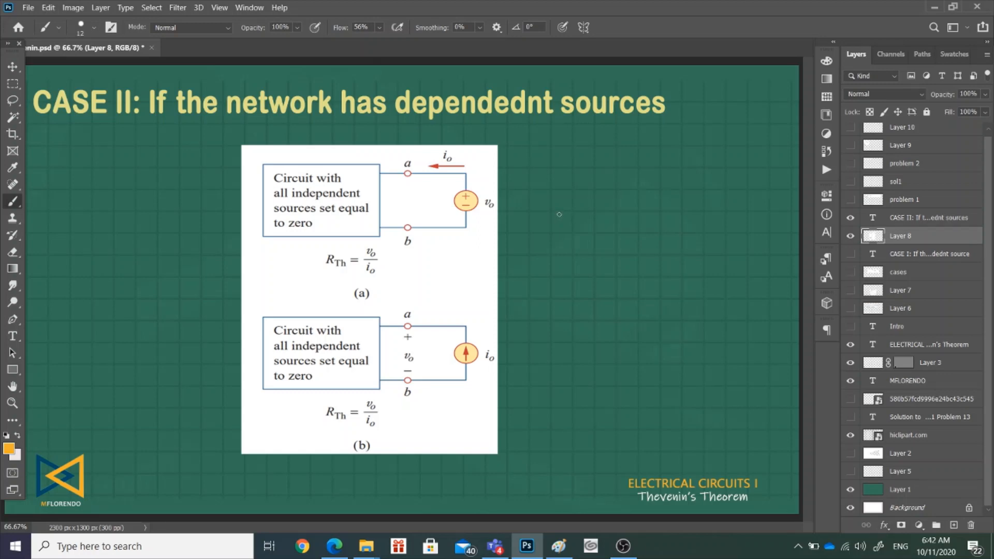
mouse_move(562, 209)
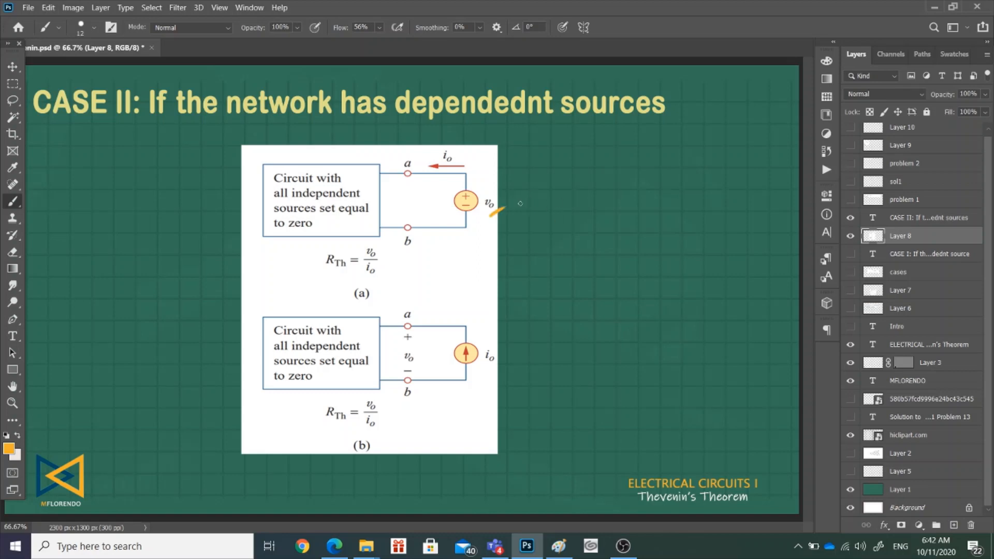
left_click(953, 54)
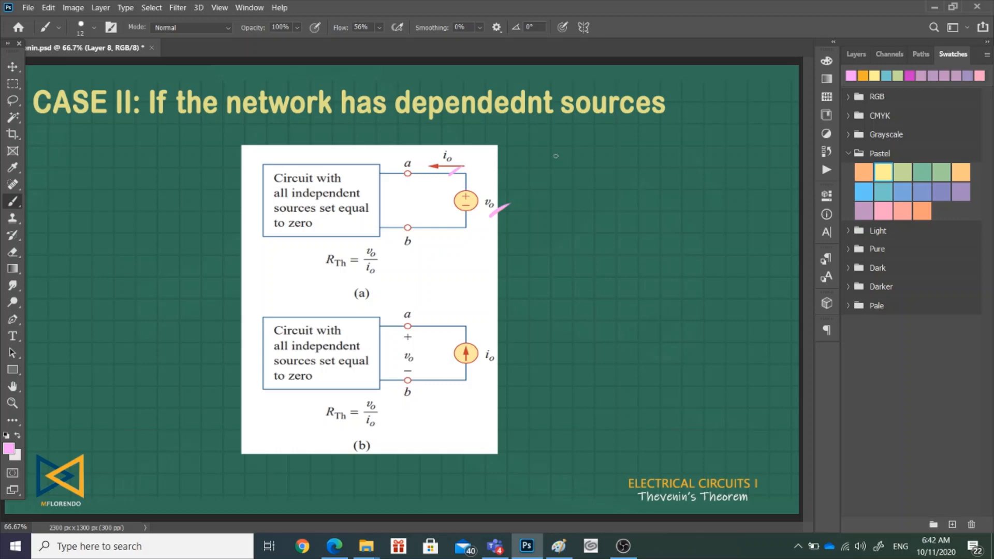
Box the RTH formula, write Vo = 1V and io = 1A, mark the zero-sources note
left_click_drag(322, 244, 390, 280)
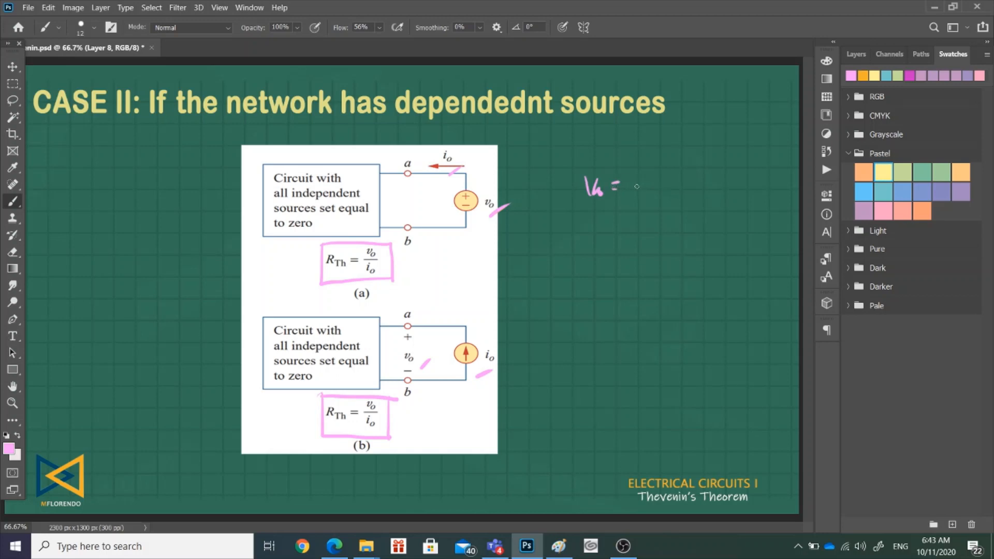
left_click_drag(634, 187, 656, 190)
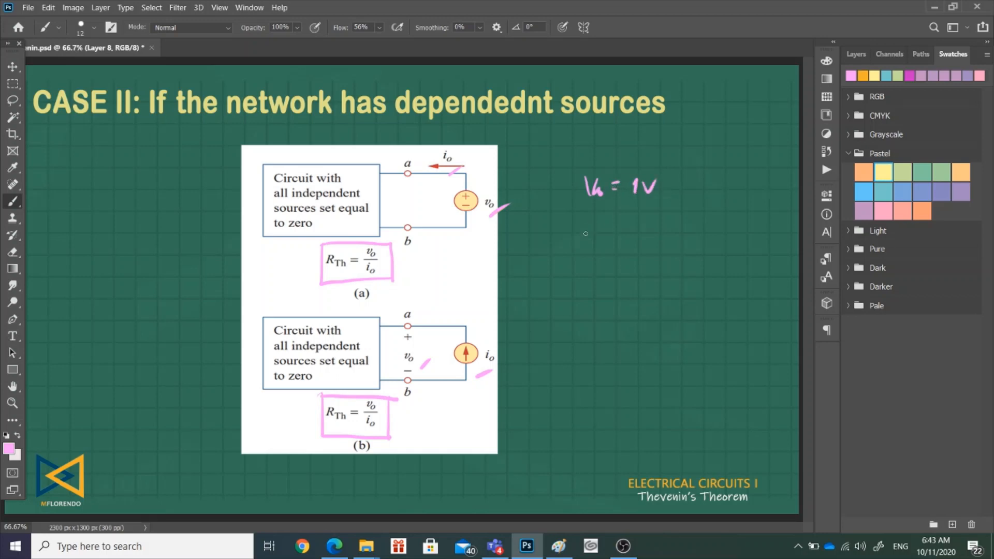
left_click_drag(584, 228, 634, 232)
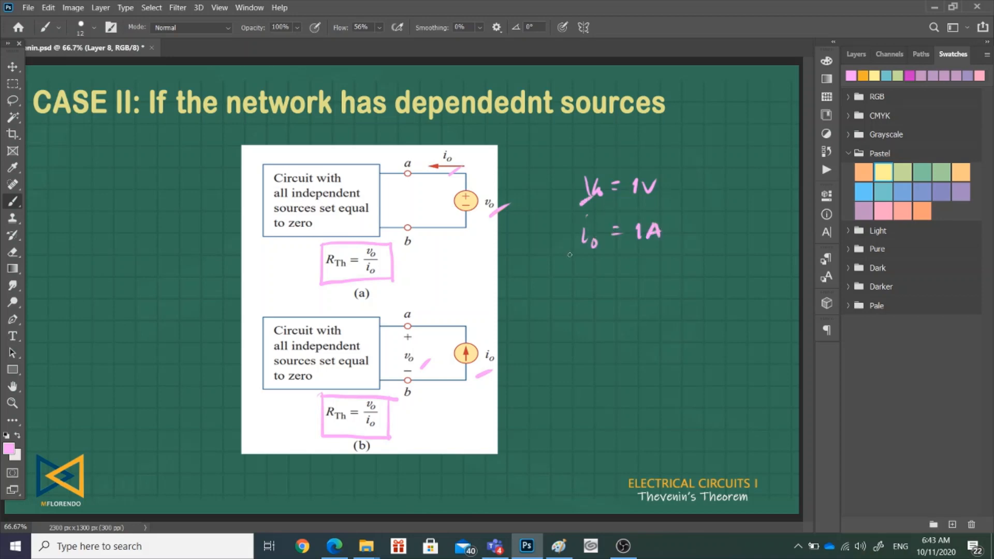
left_click_drag(590, 241, 569, 258)
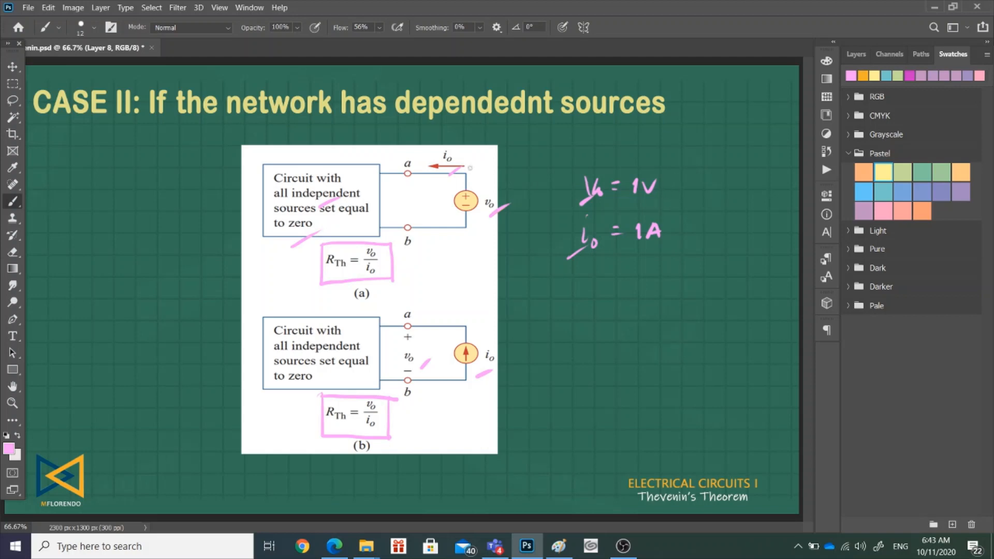
mouse_move(558, 176)
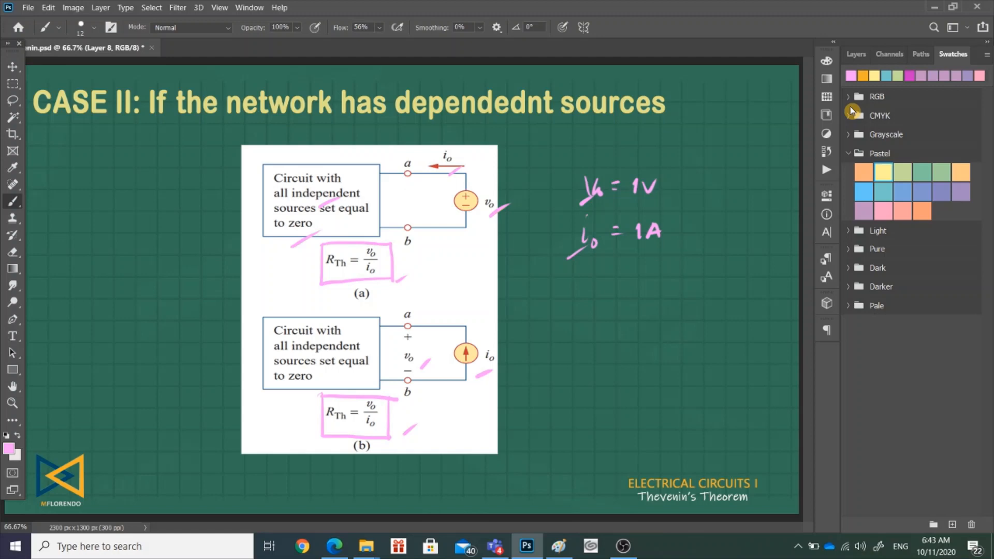
left_click(856, 54)
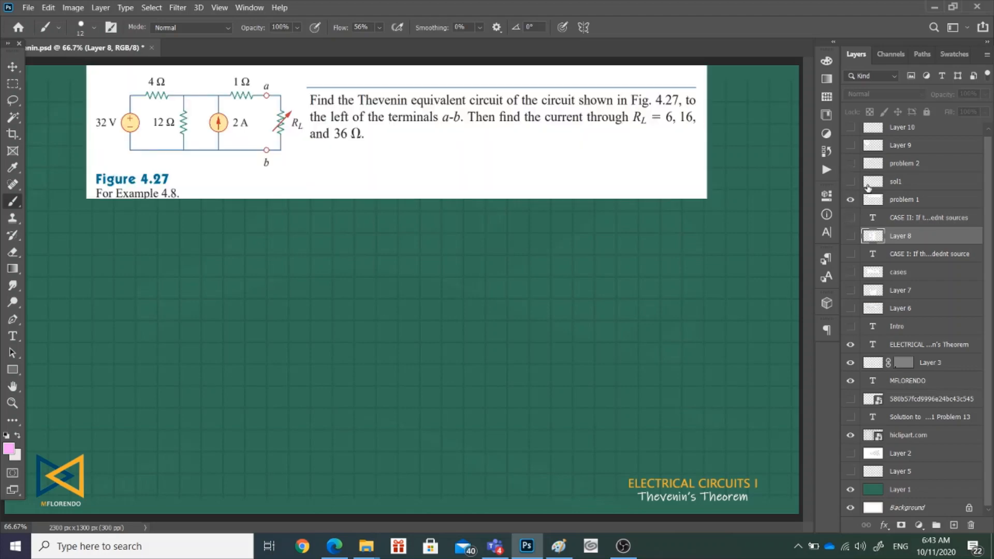
Show and select the sol1 layer, erase a stray test stroke, and reopen the Swatches
left_click(896, 182)
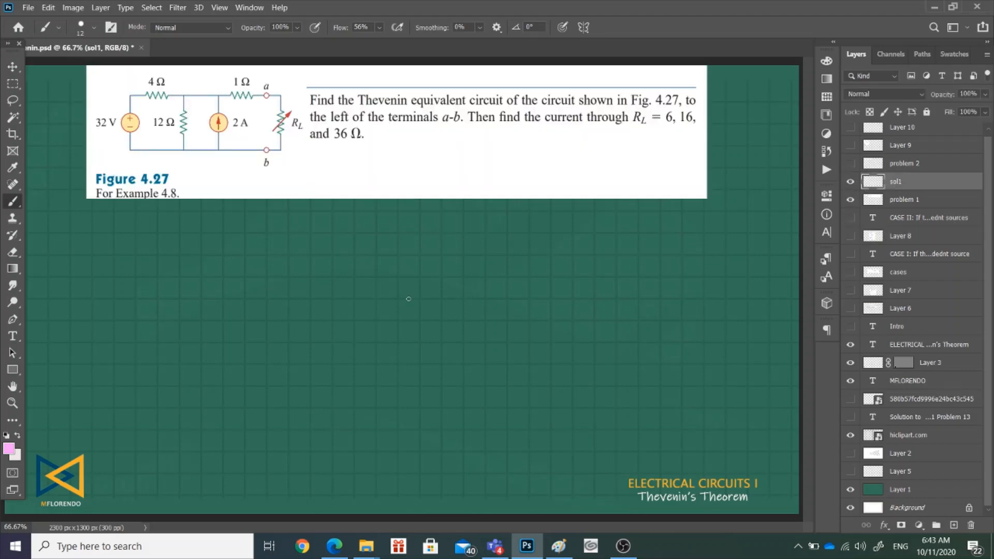
left_click_drag(399, 307, 476, 266)
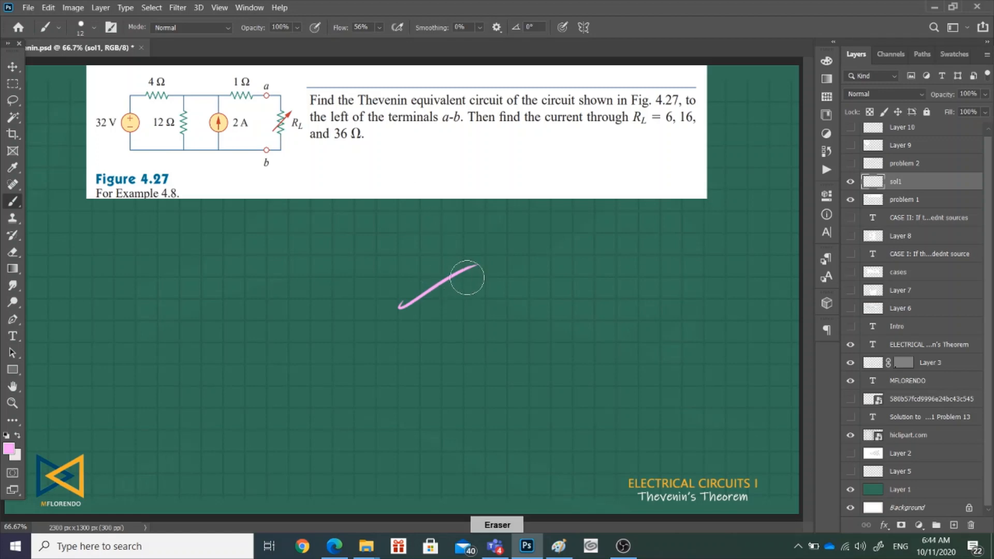
left_click_drag(469, 278, 415, 298)
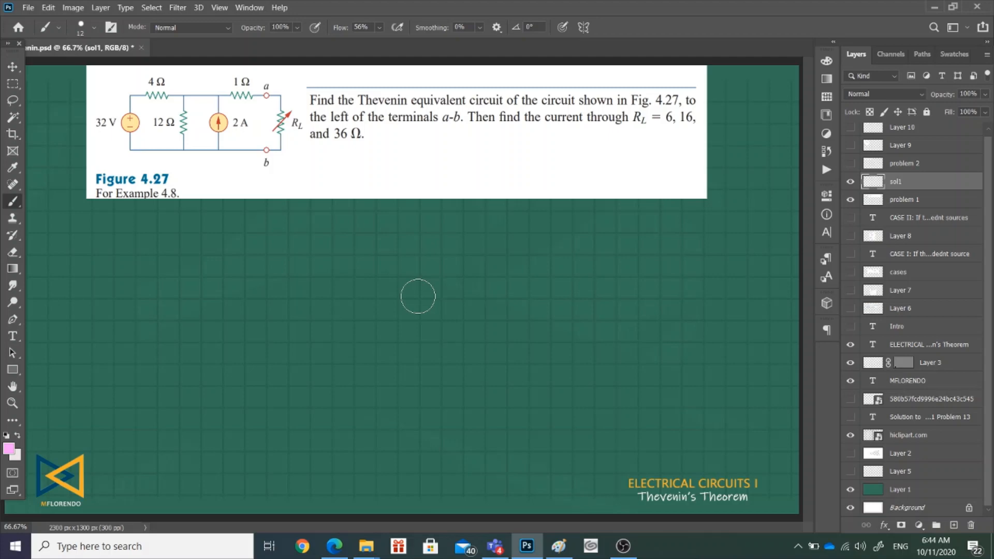
mouse_move(437, 257)
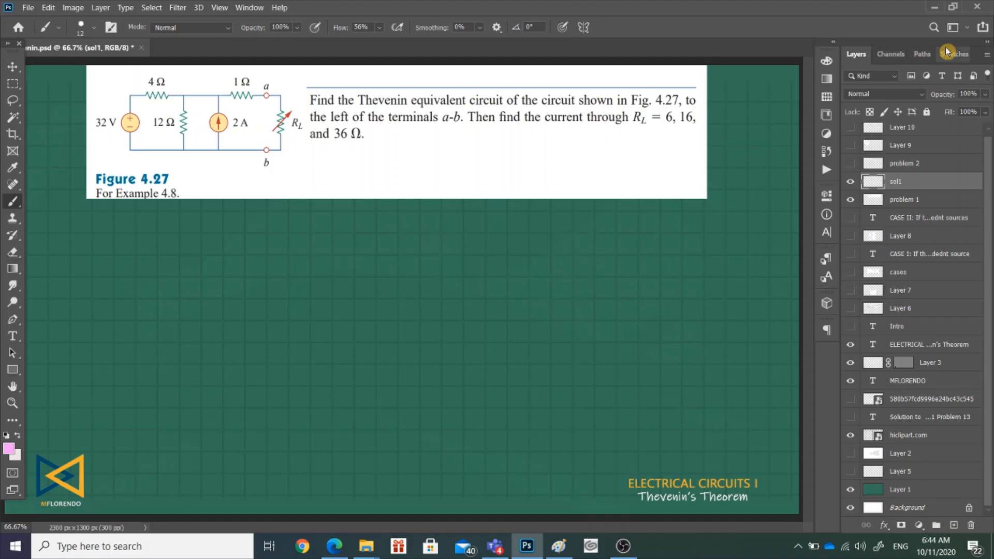
left_click(953, 54)
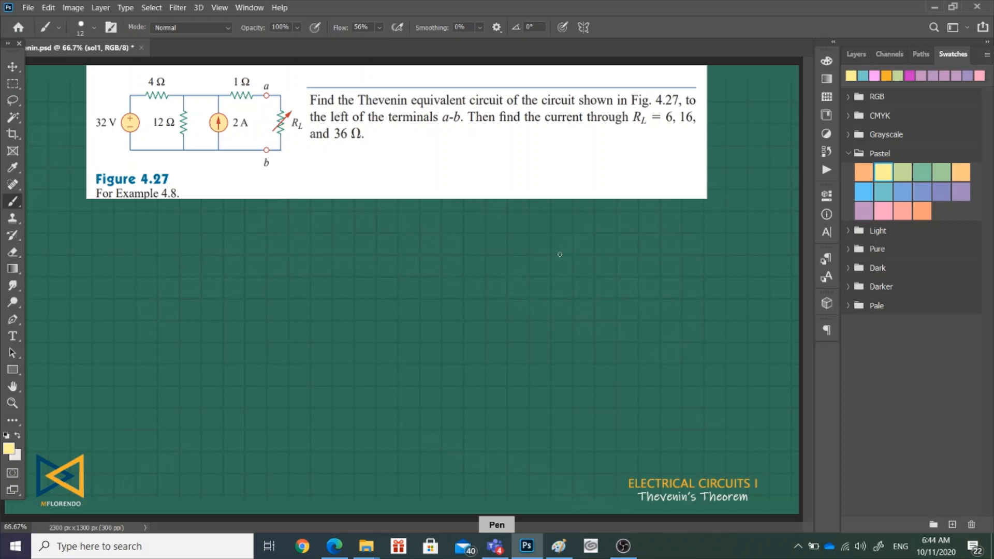
mouse_move(381, 103)
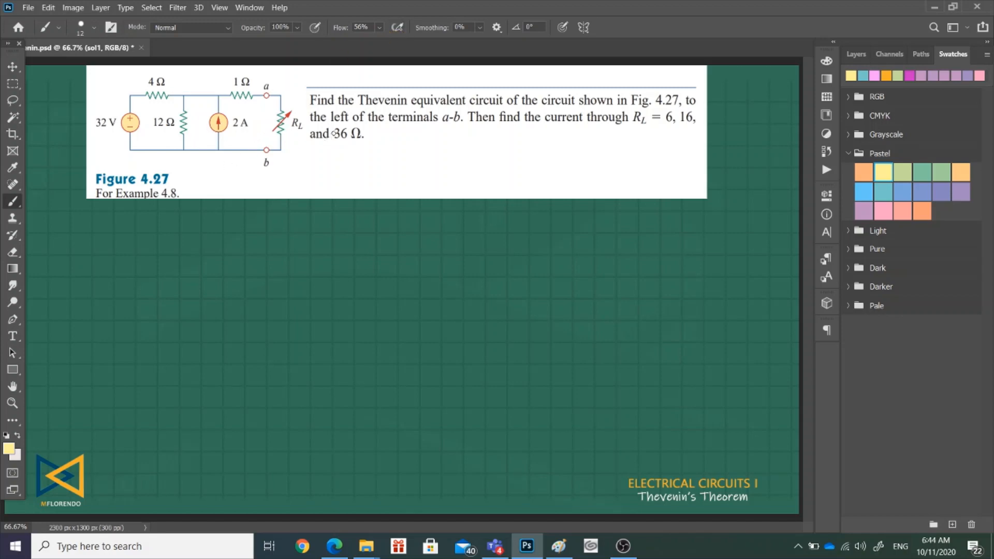
mouse_move(468, 129)
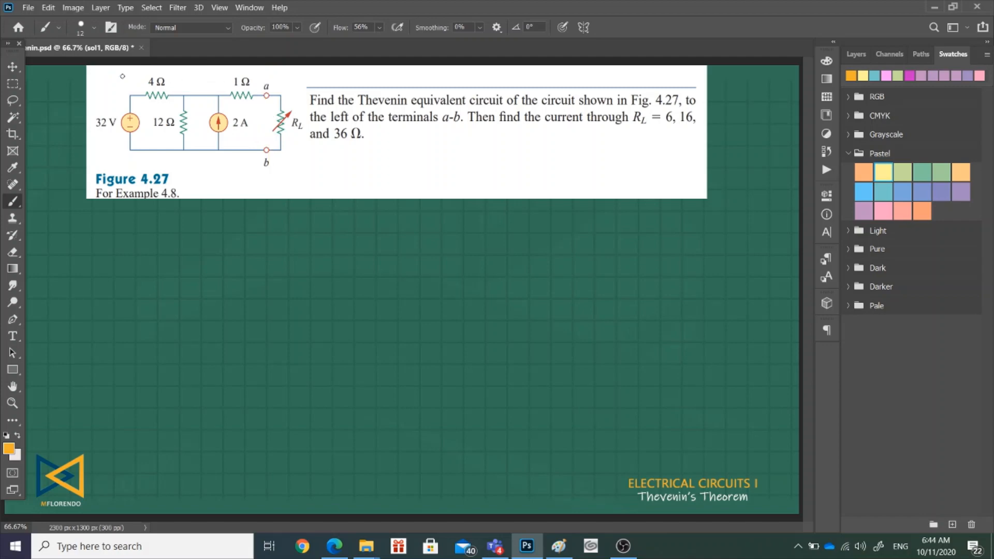
Outline the Figure 4.27 network left of terminals a-b in orange
left_click_drag(107, 73, 266, 74)
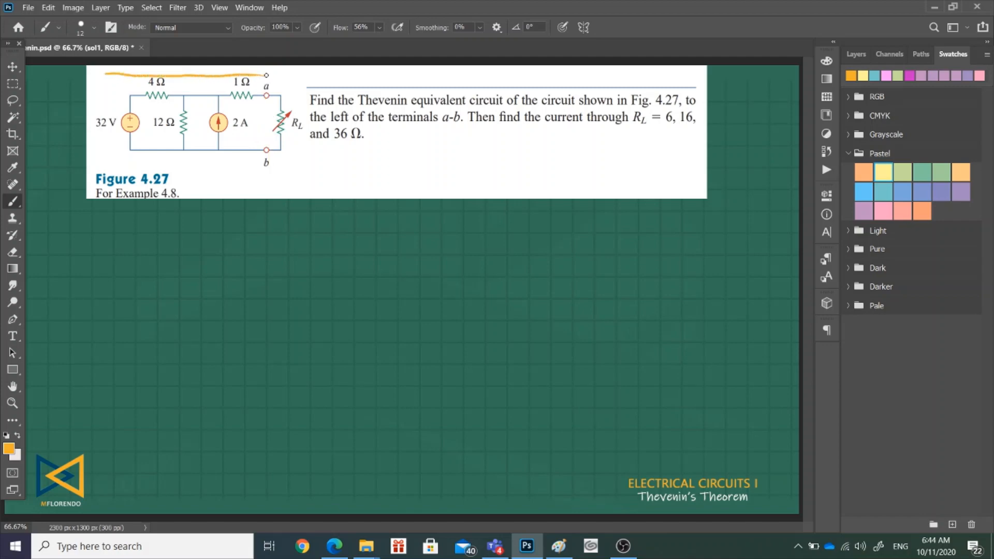
left_click_drag(266, 76, 266, 101)
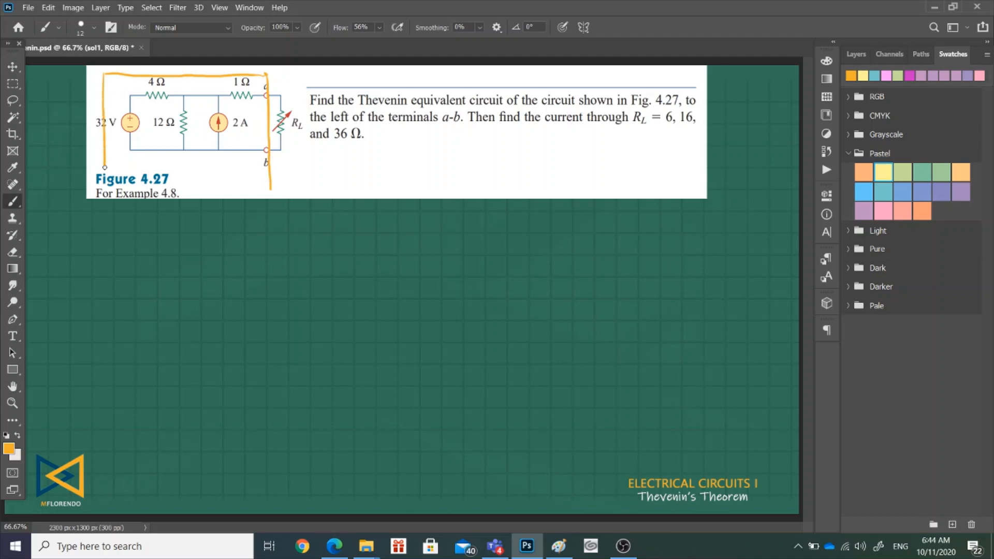
left_click_drag(103, 167, 265, 193)
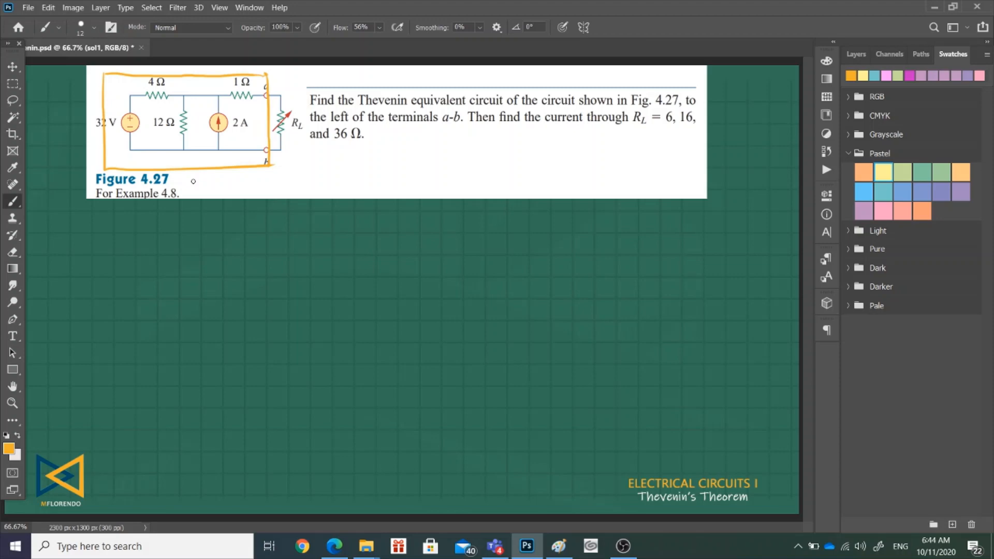
mouse_move(198, 183)
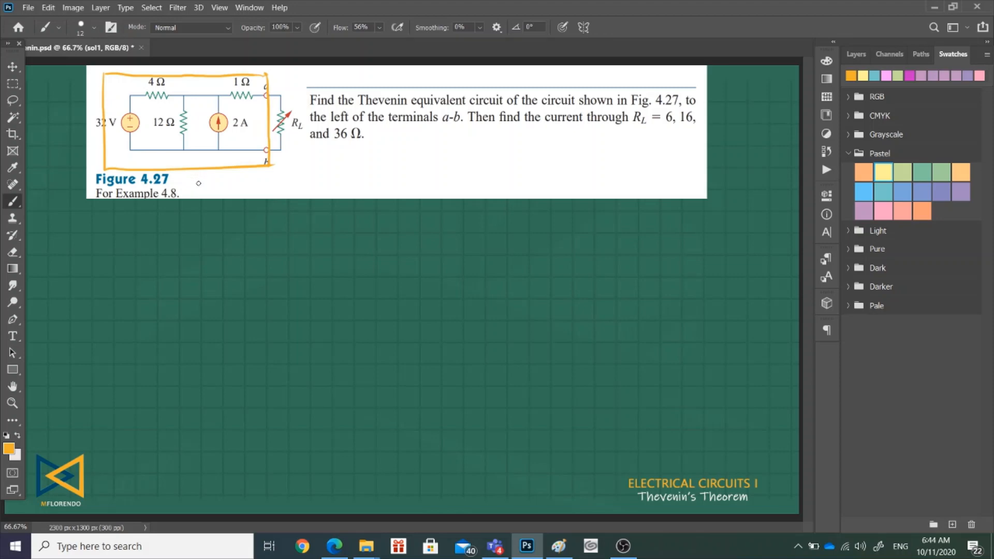
mouse_move(124, 280)
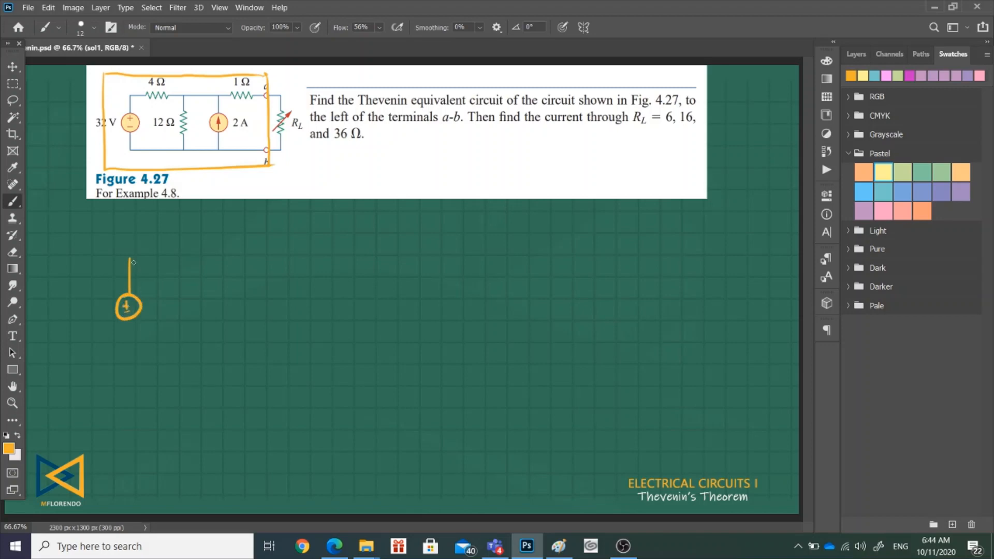
Sketch the Thevenin equivalent below: resistor, wires to terminals a and b, and load RL
left_click_drag(133, 261, 222, 343)
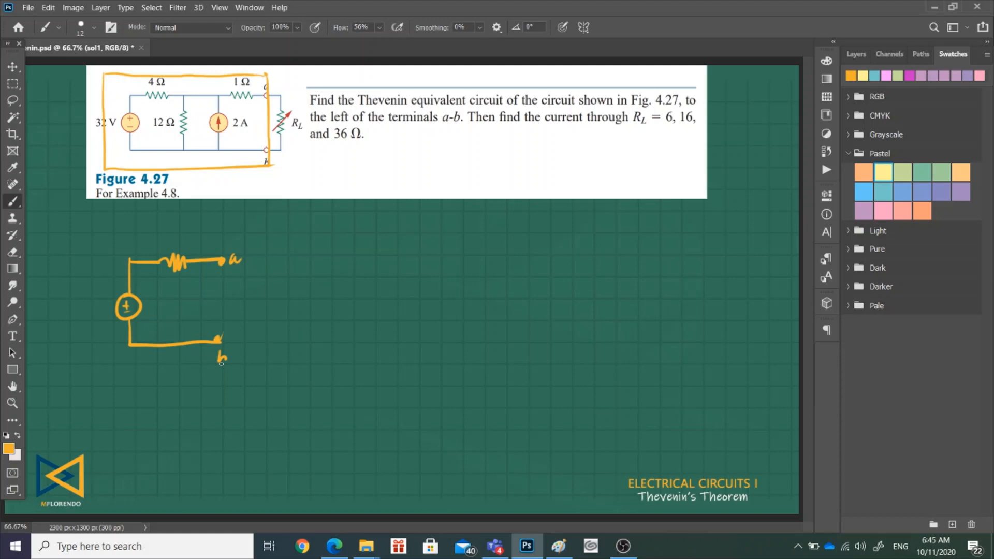
left_click_drag(229, 262, 277, 262)
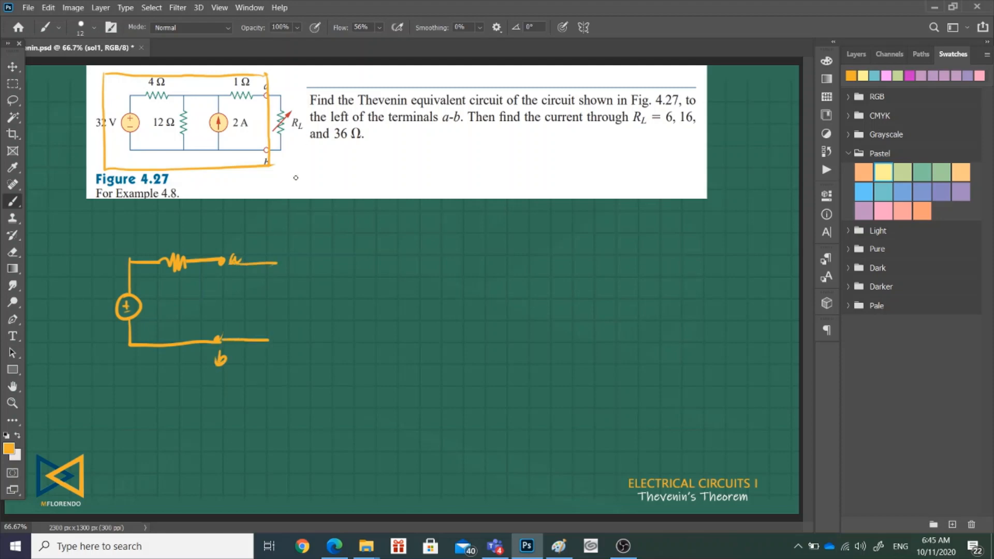
left_click_drag(271, 260, 271, 340)
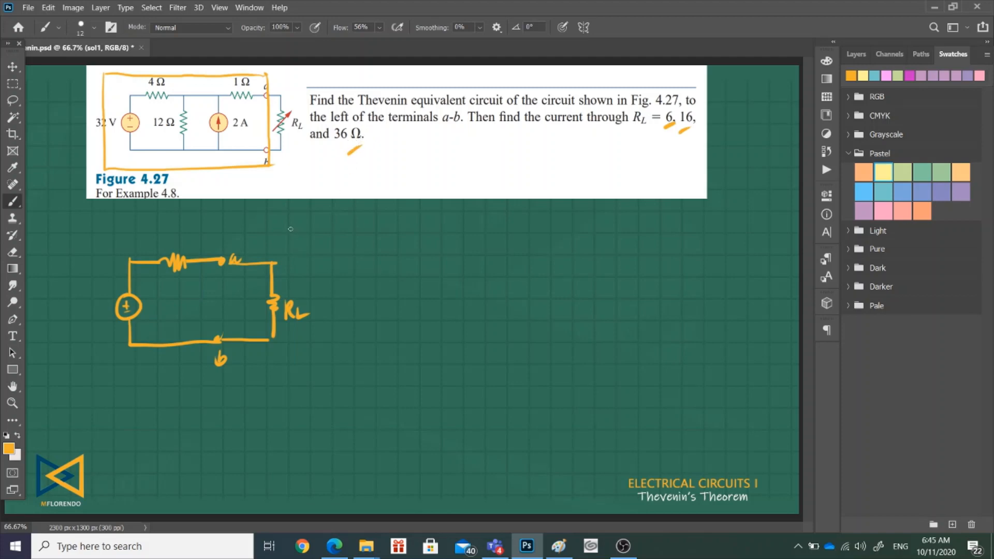
mouse_move(296, 264)
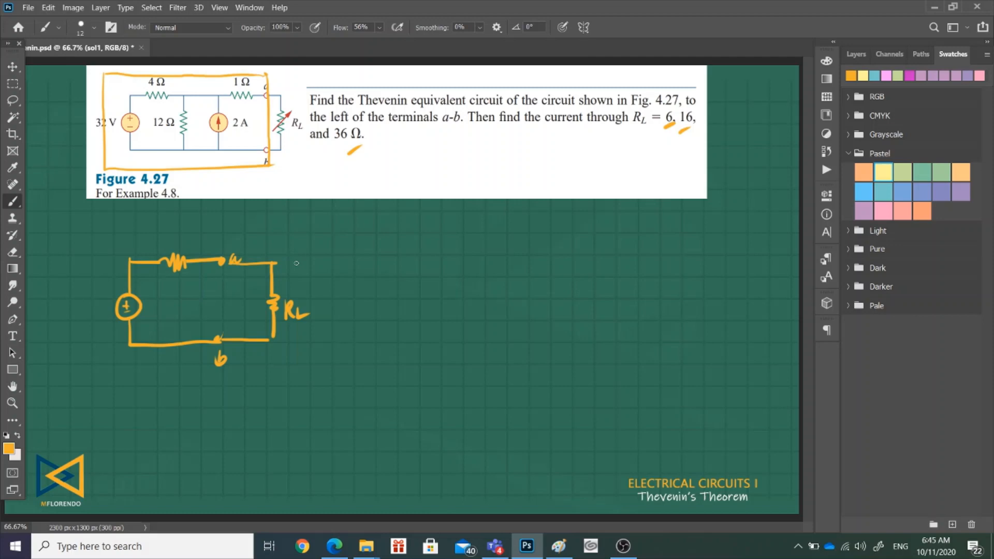
mouse_move(293, 258)
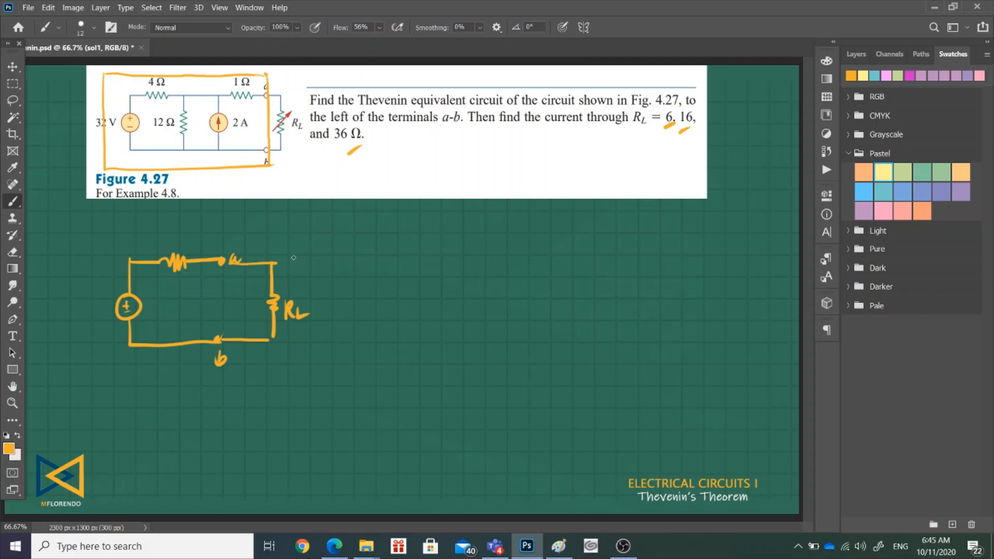
mouse_move(231, 285)
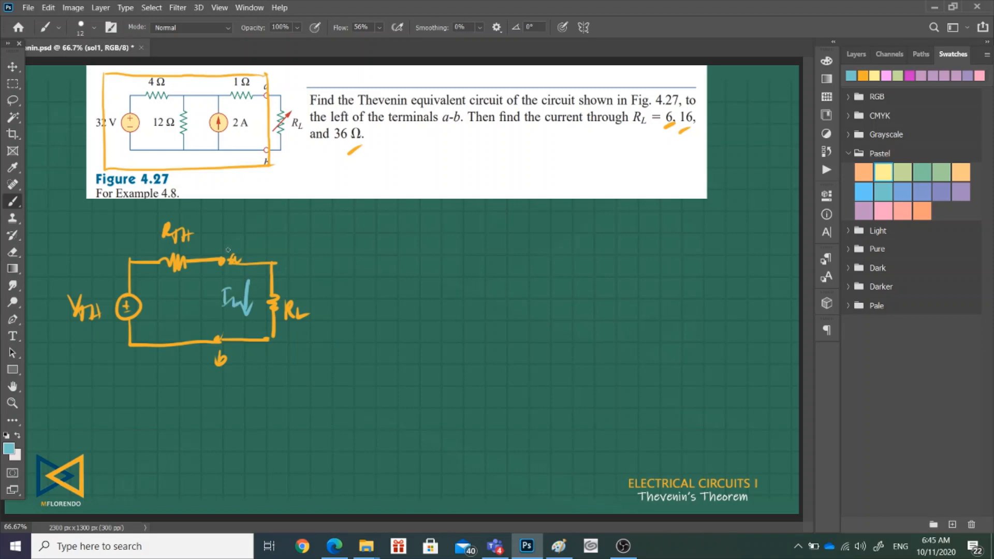
mouse_move(362, 263)
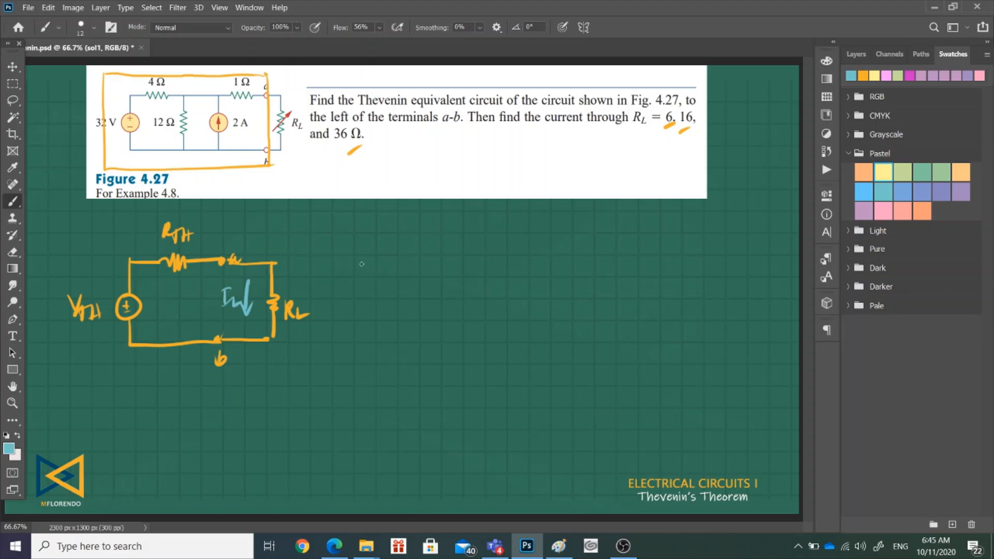
mouse_move(344, 273)
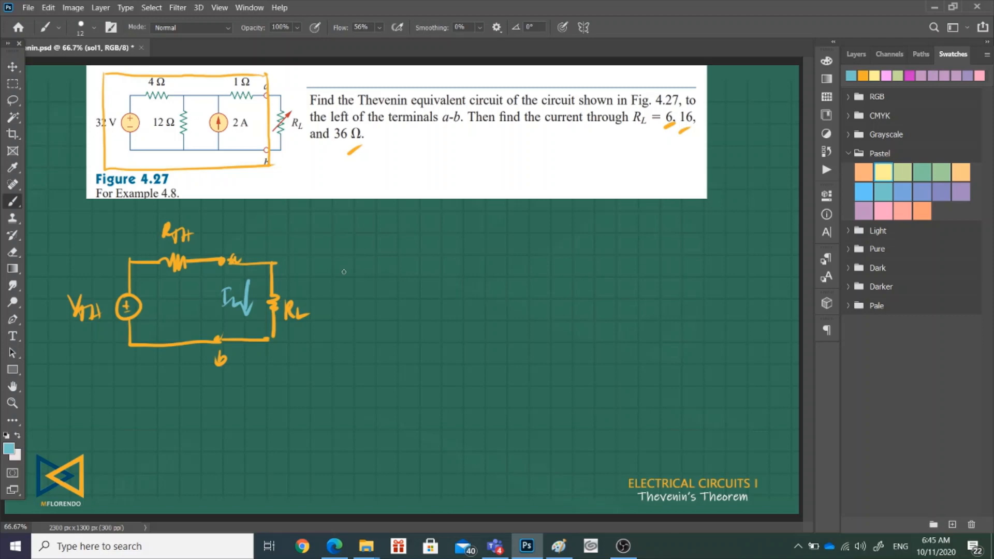
mouse_move(344, 275)
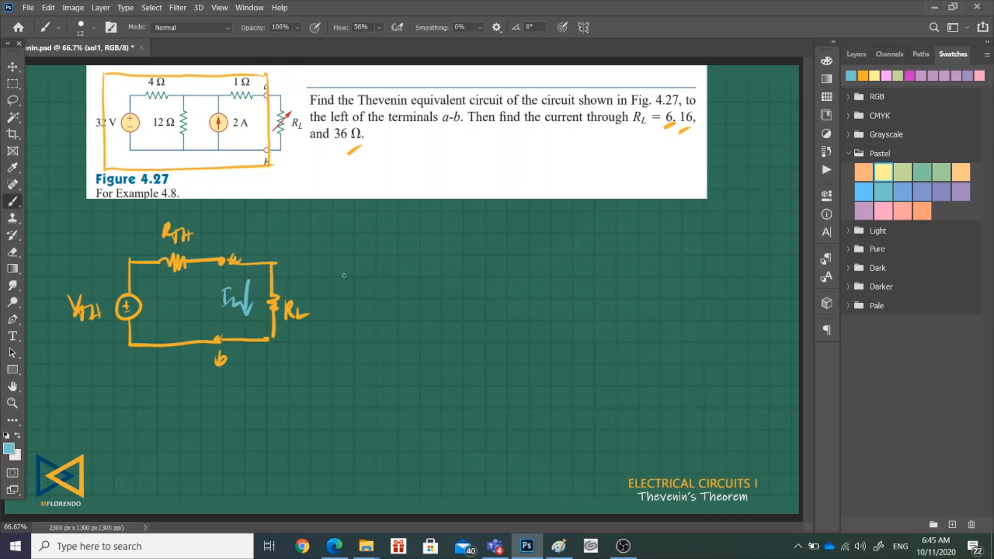
mouse_move(344, 280)
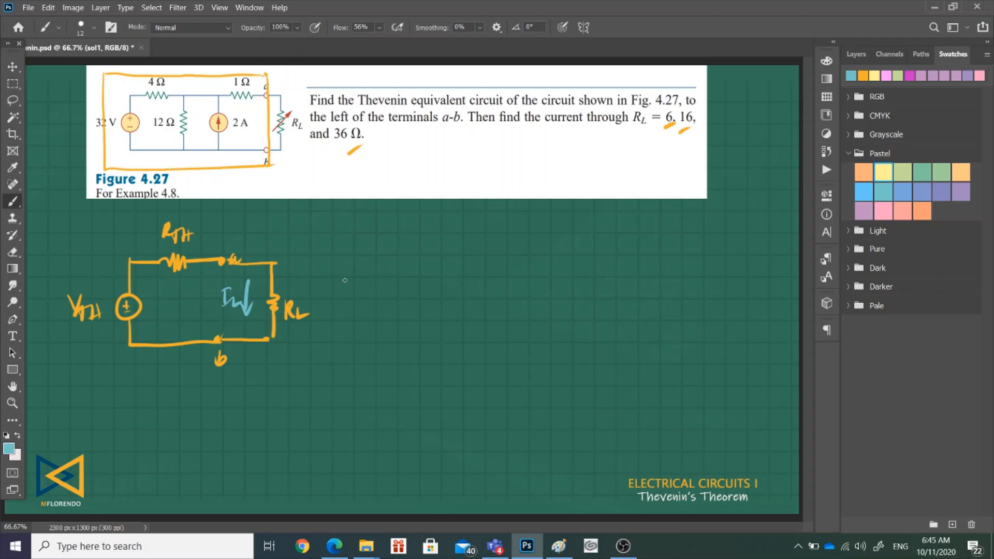
mouse_move(266, 229)
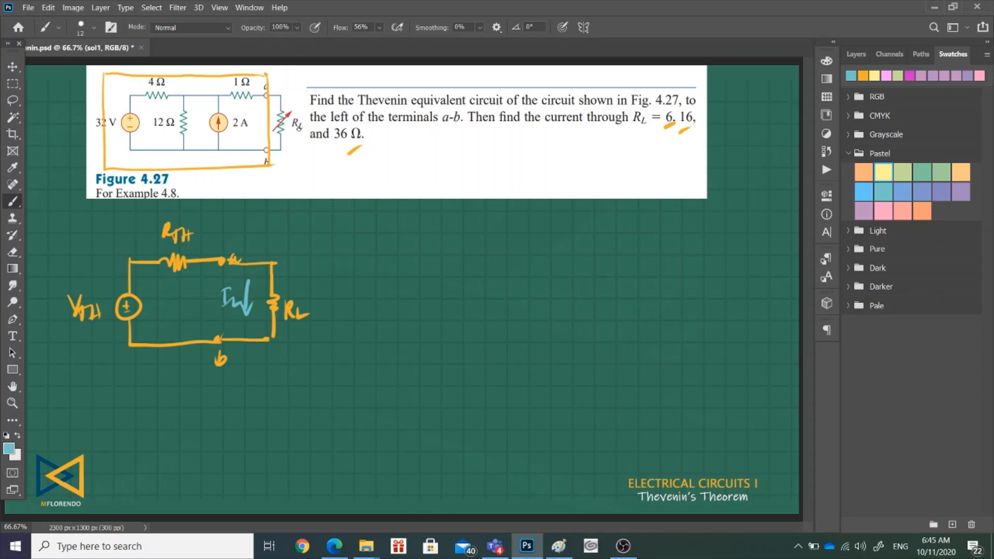
mouse_move(399, 194)
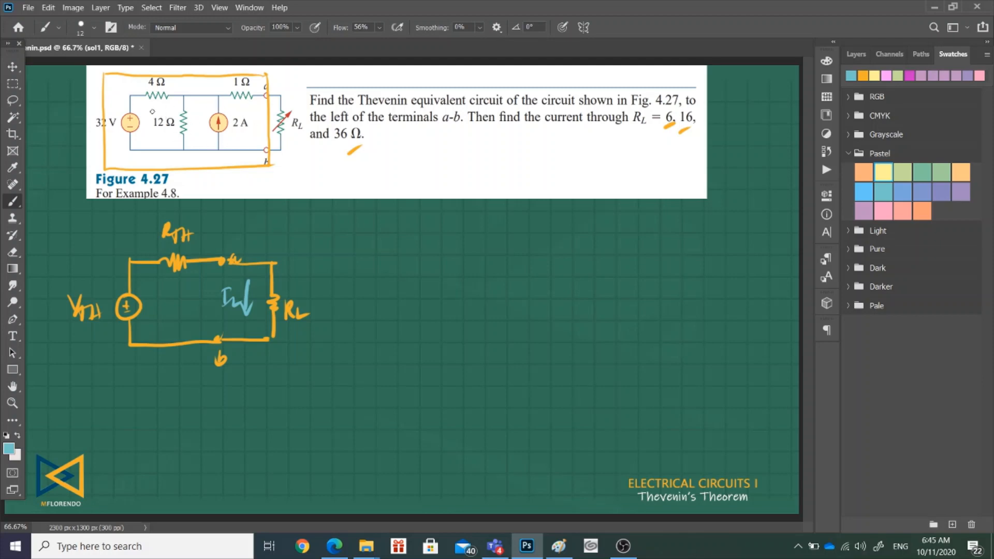
mouse_move(209, 230)
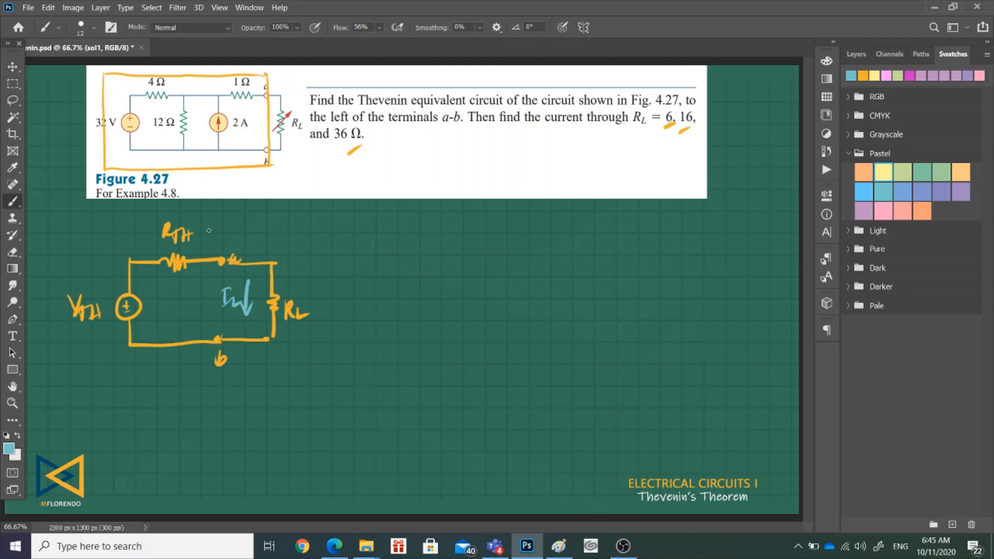
mouse_move(216, 233)
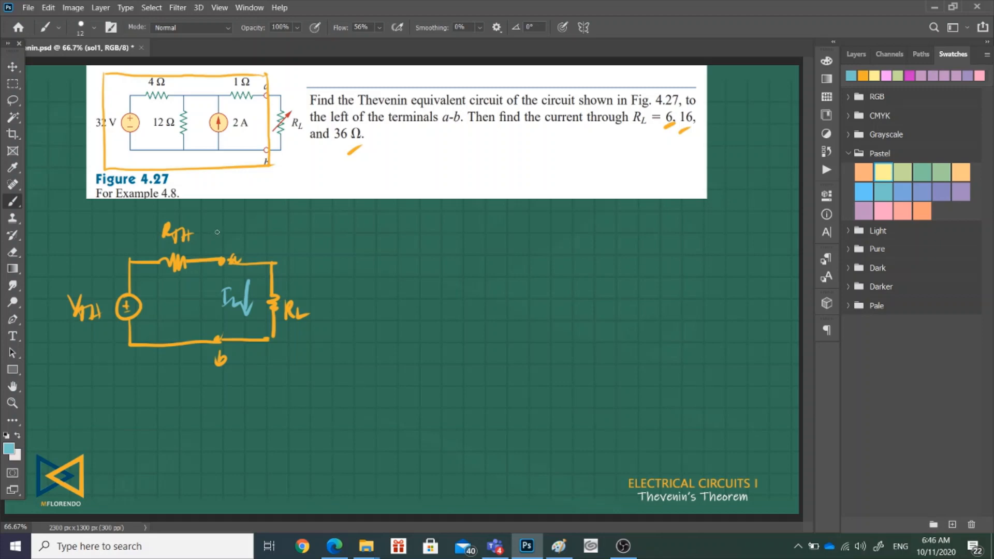
mouse_move(214, 233)
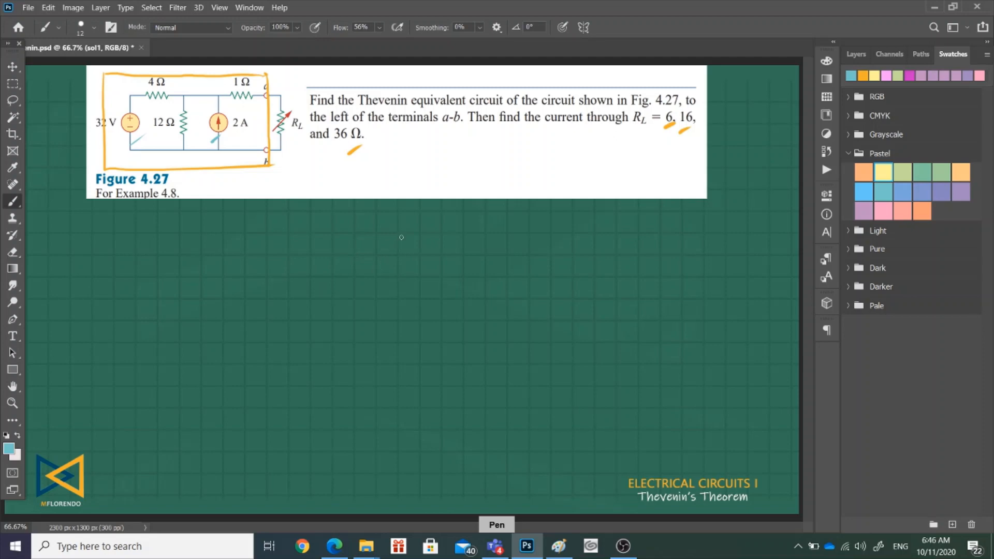
mouse_move(406, 236)
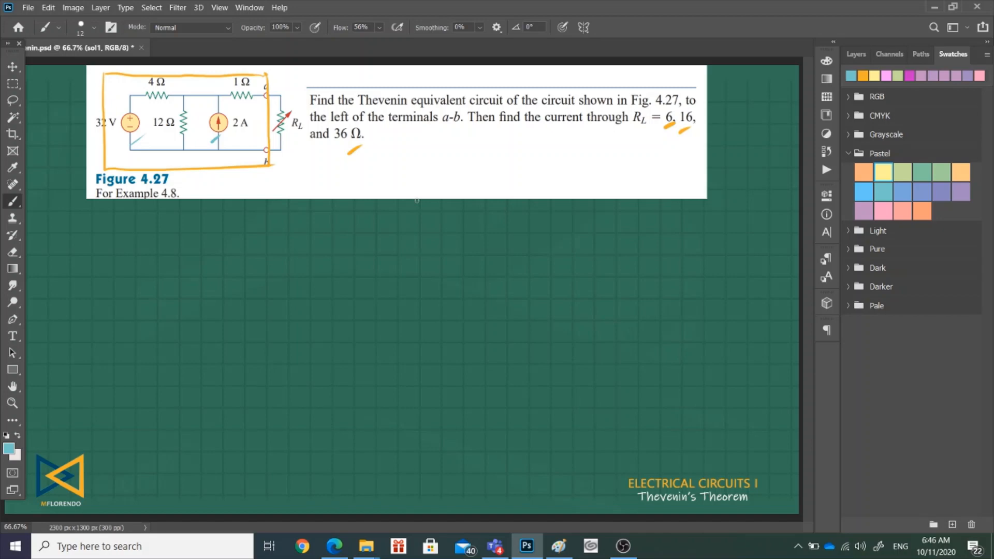
mouse_move(57, 218)
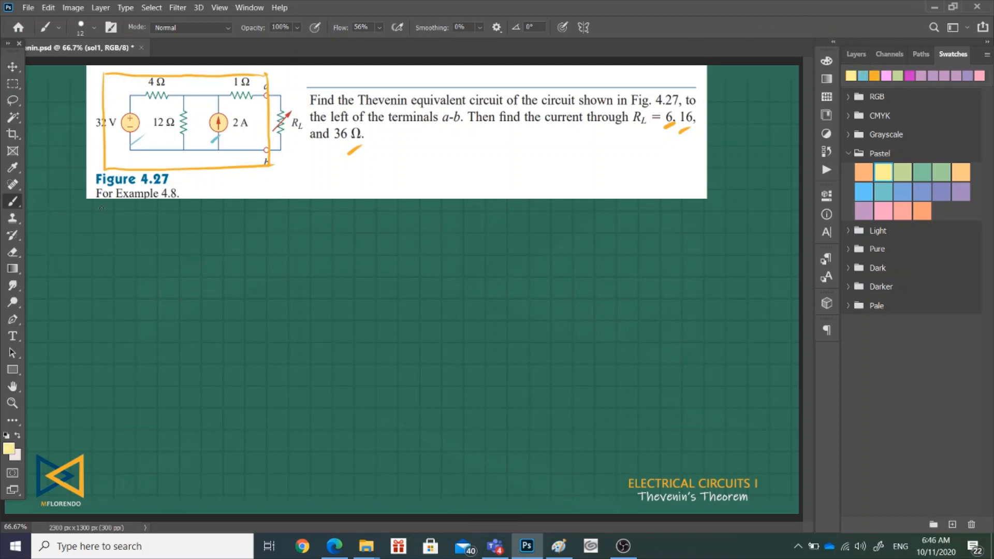
Handwrite 'A, For RTH' beneath Figure 4.27 and select a pale green ink
left_click_drag(50, 228, 95, 228)
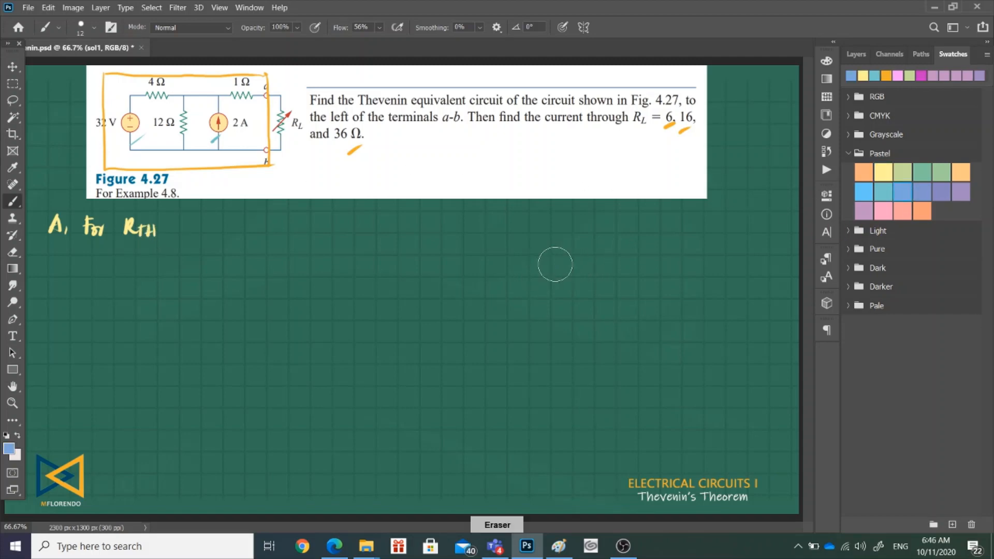
mouse_move(941, 70)
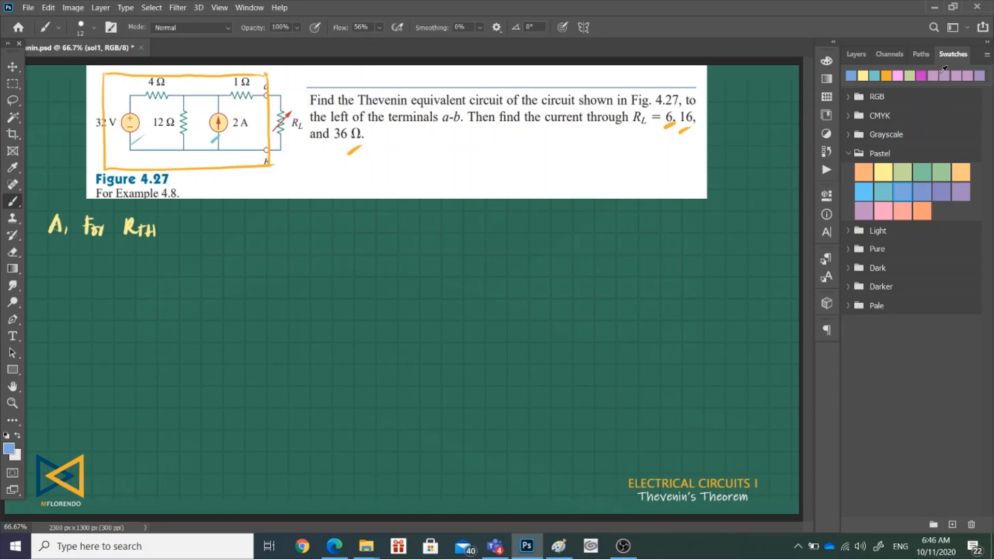
left_click_drag(526, 263, 563, 248)
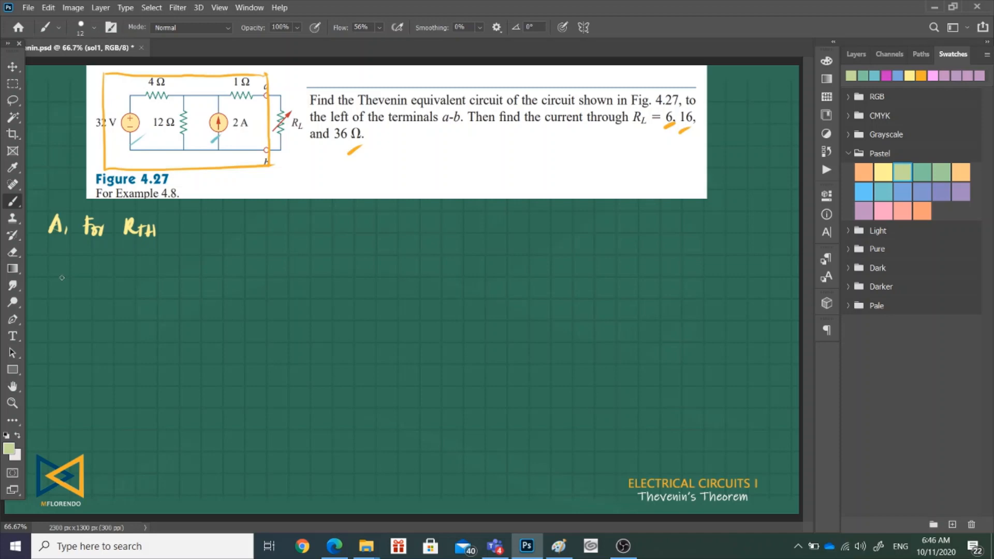
mouse_move(79, 266)
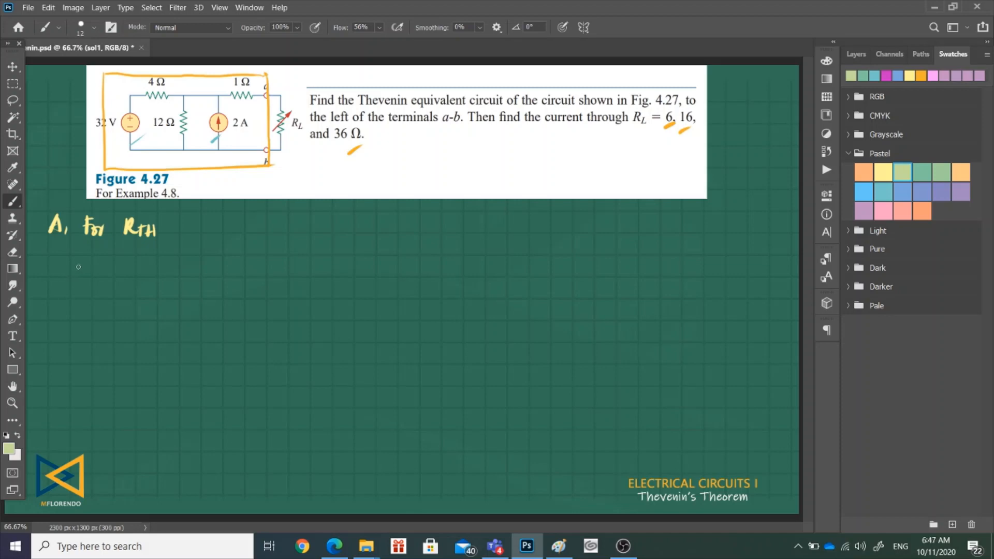
mouse_move(80, 269)
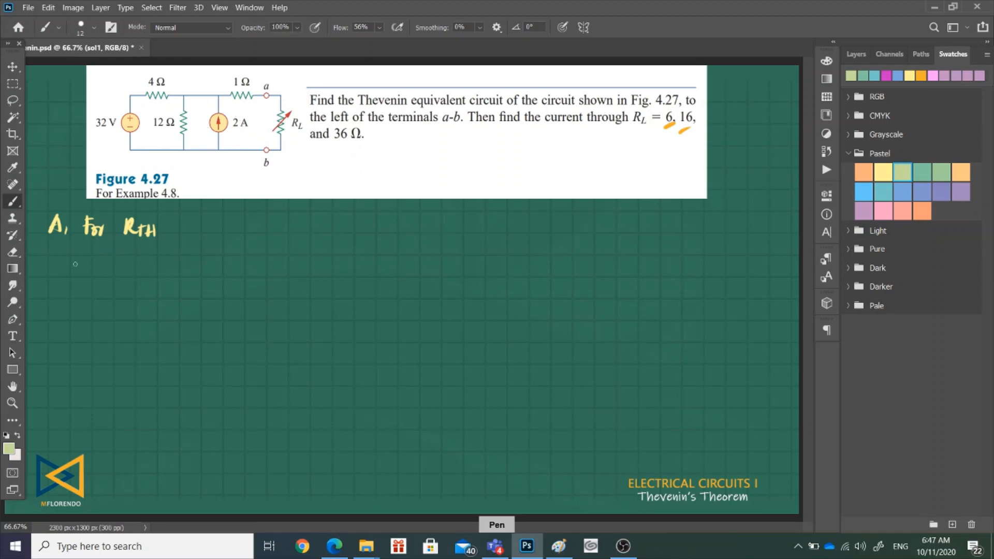
Sketch the circuit's top, left and bottom wires with terminals a, b and an RTH arrow
left_click_drag(76, 261, 216, 258)
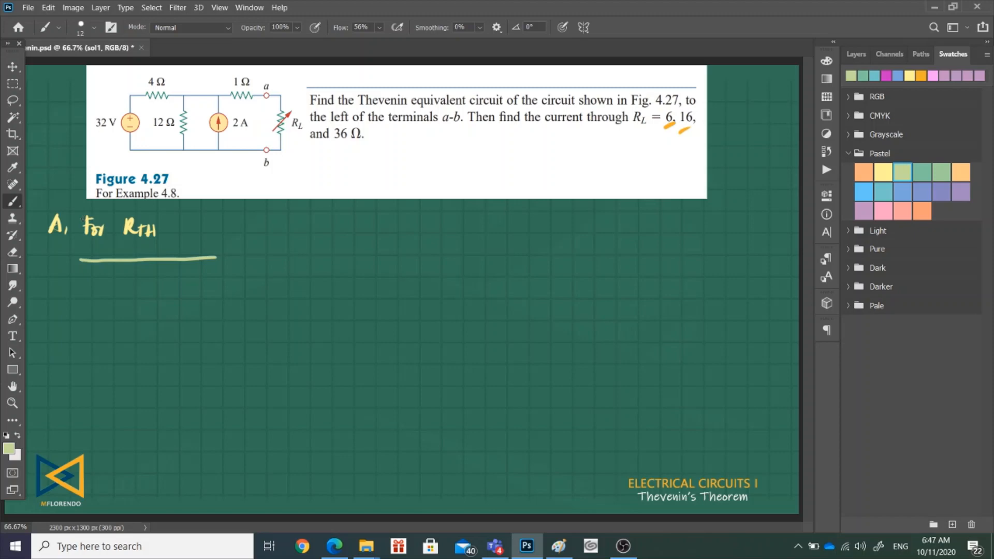
left_click_drag(82, 260, 82, 323)
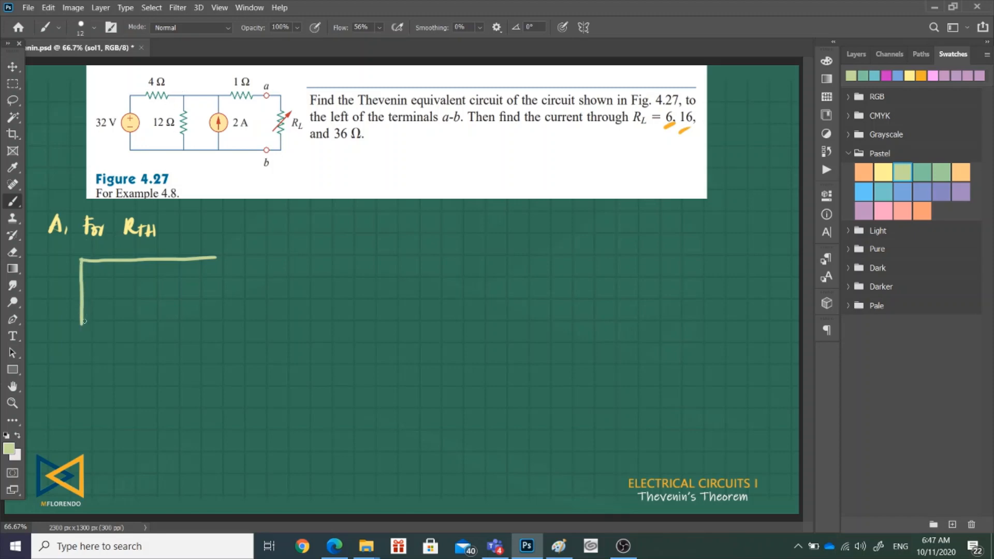
left_click_drag(83, 324, 218, 325)
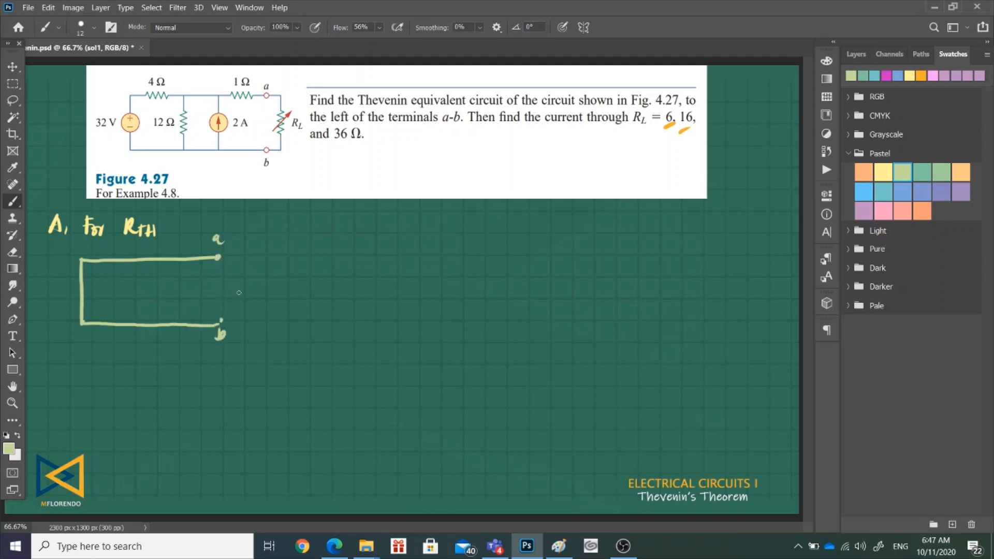
left_click_drag(276, 292, 232, 293)
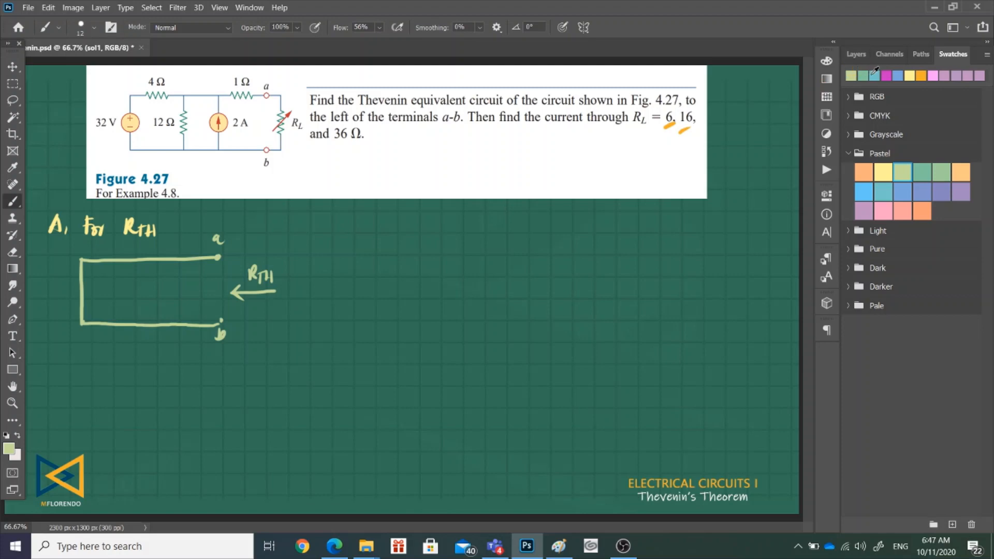
Draw the 1 Ω, 12 Ω and 4 Ω resistors and label them
left_click_drag(176, 263, 197, 253)
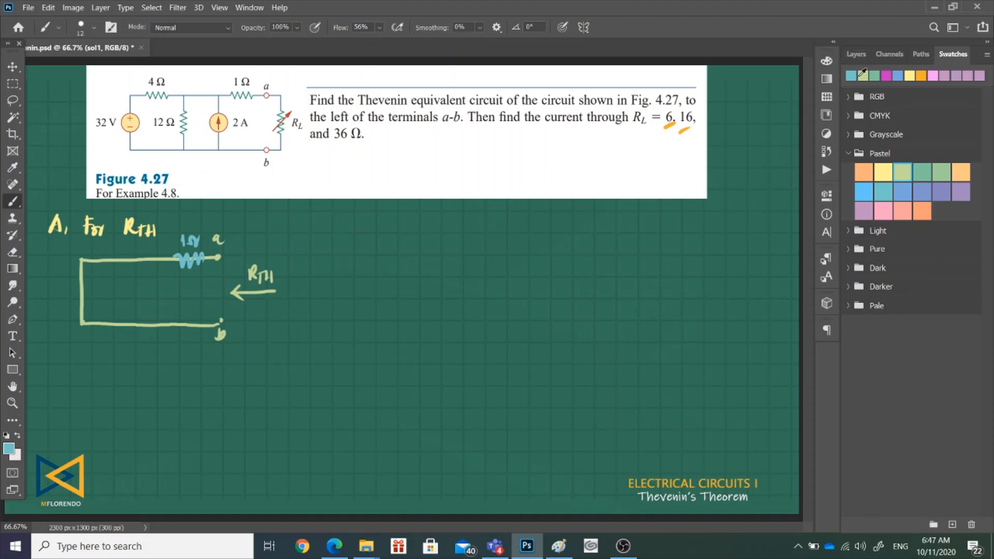
left_click_drag(142, 260, 142, 308)
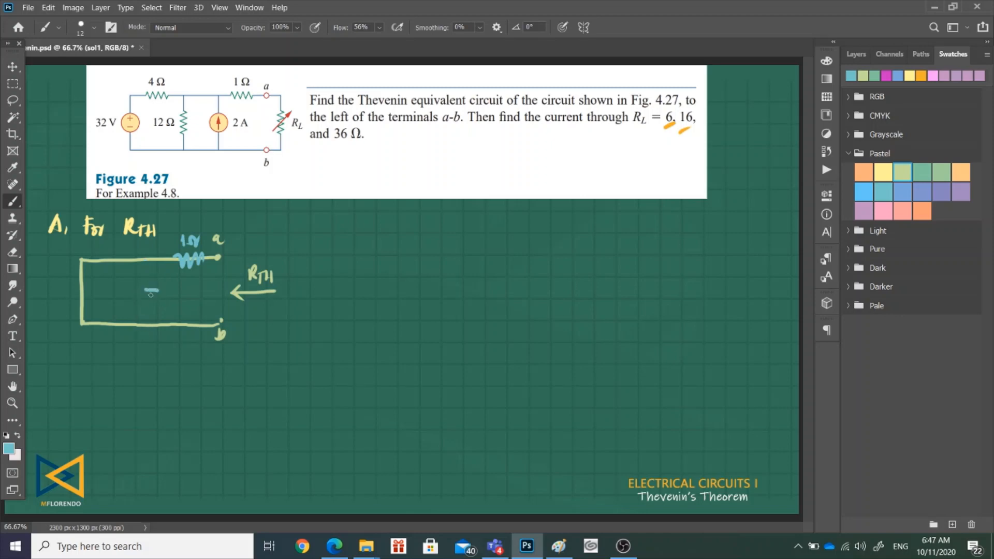
left_click_drag(146, 308, 156, 288)
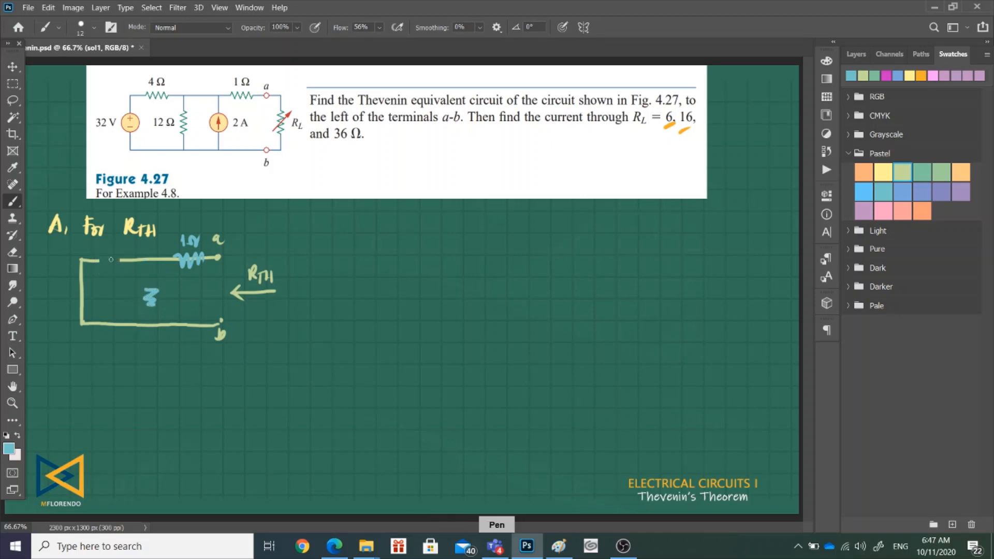
left_click_drag(98, 260, 127, 260)
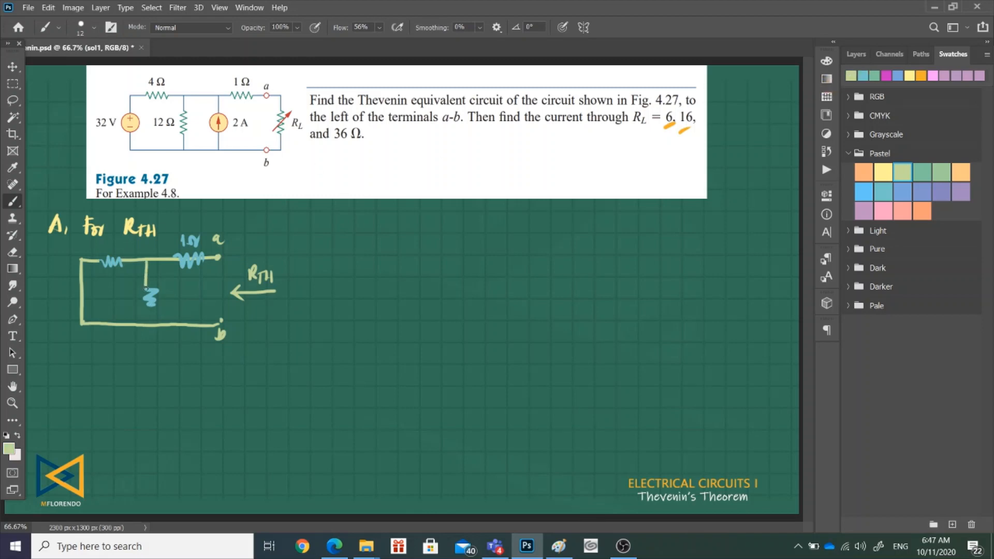
left_click_drag(151, 301, 151, 327)
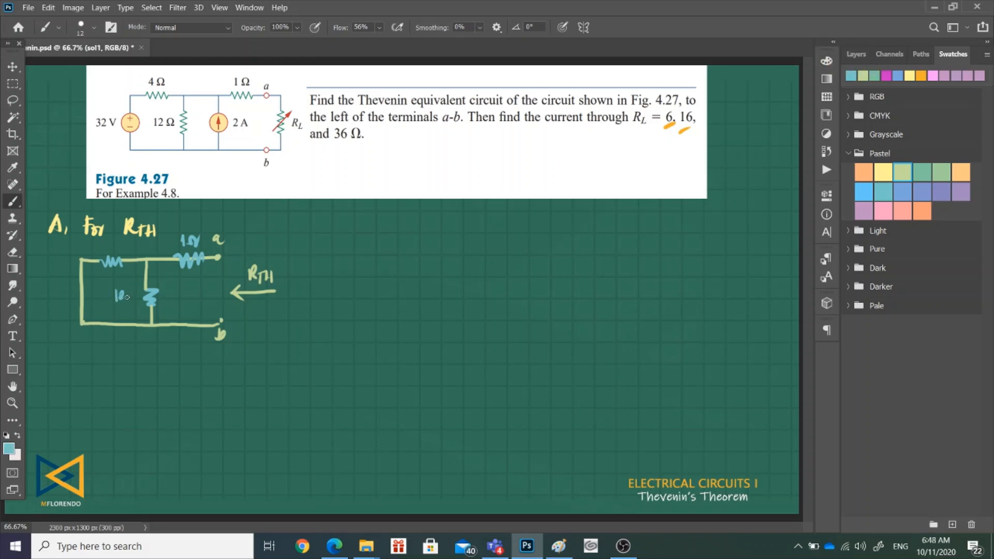
left_click_drag(102, 246, 124, 248)
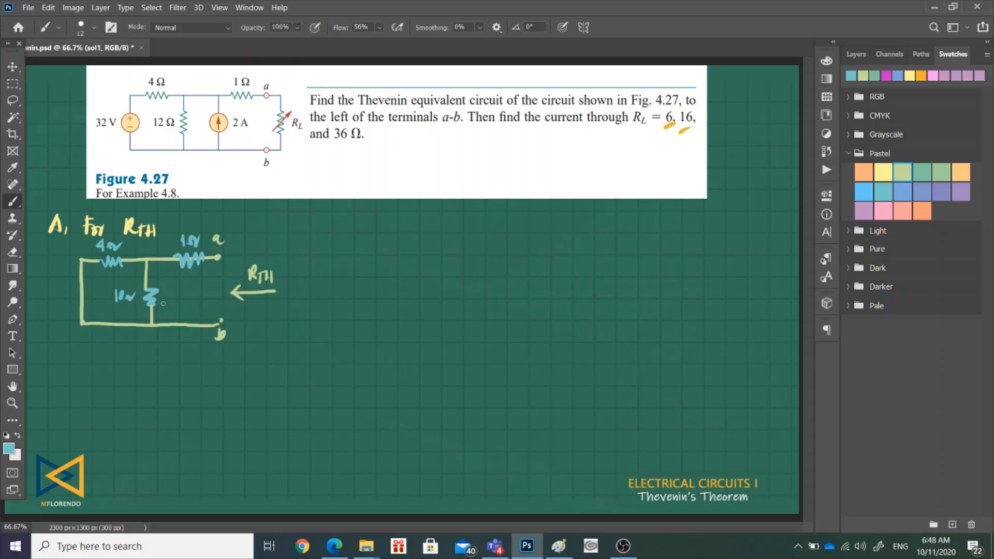
mouse_move(201, 342)
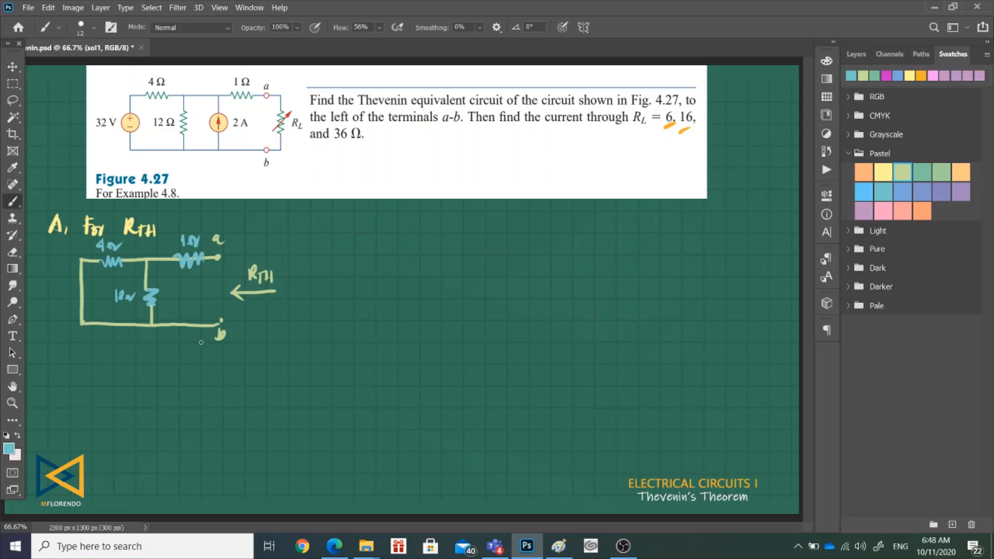